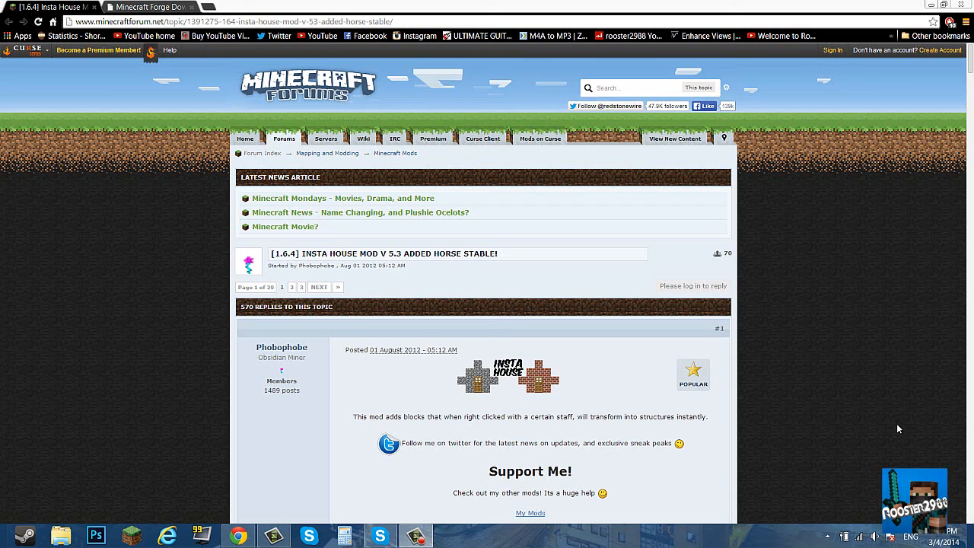
{"action": "mouse_move", "coordinate": [875, 239]}
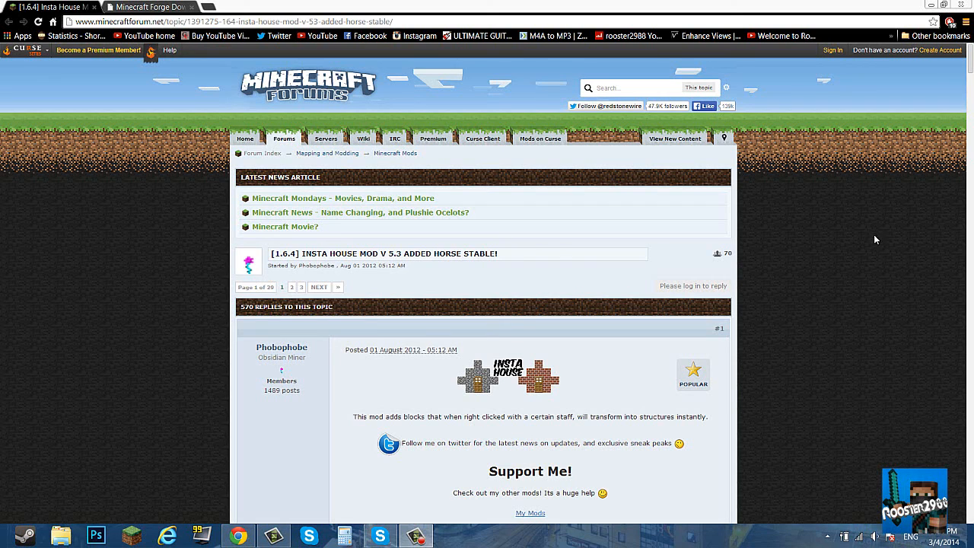
{"action": "mouse_move", "coordinate": [384, 319]}
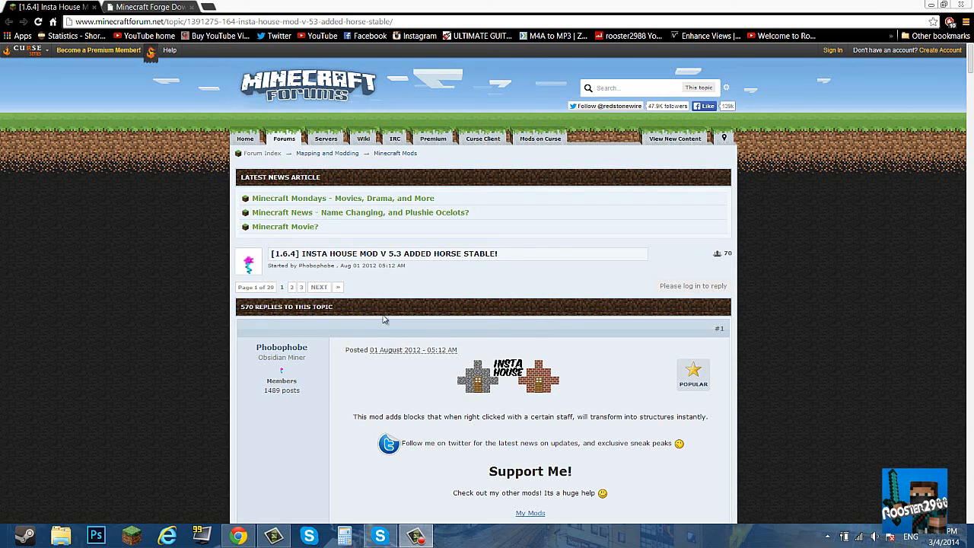
{"action": "mouse_move", "coordinate": [397, 327]}
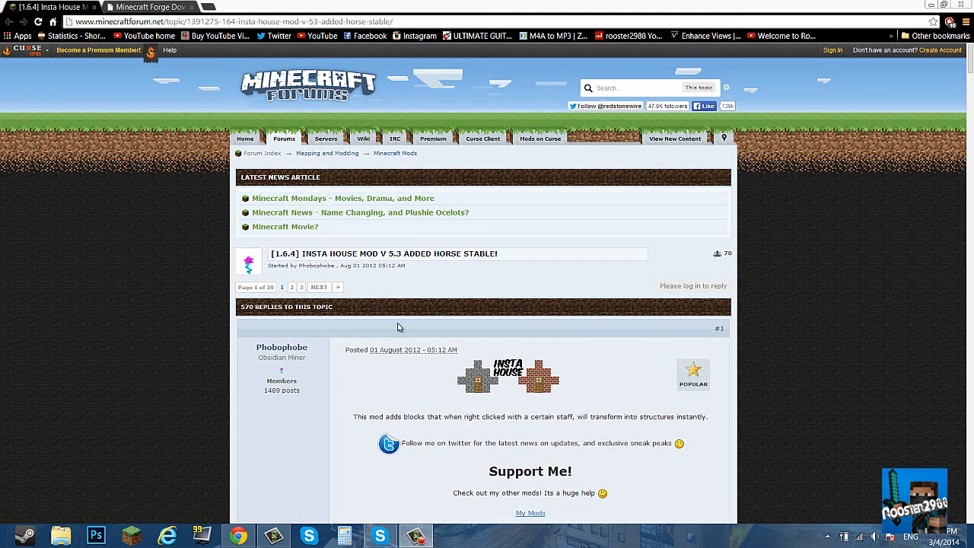
{"action": "mouse_move", "coordinate": [230, 288]}
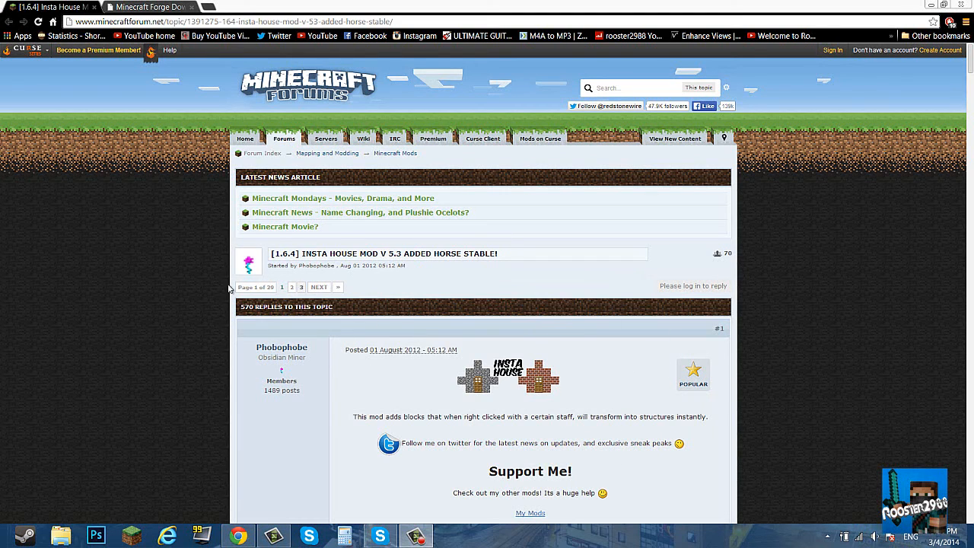
{"action": "mouse_move", "coordinate": [816, 190]}
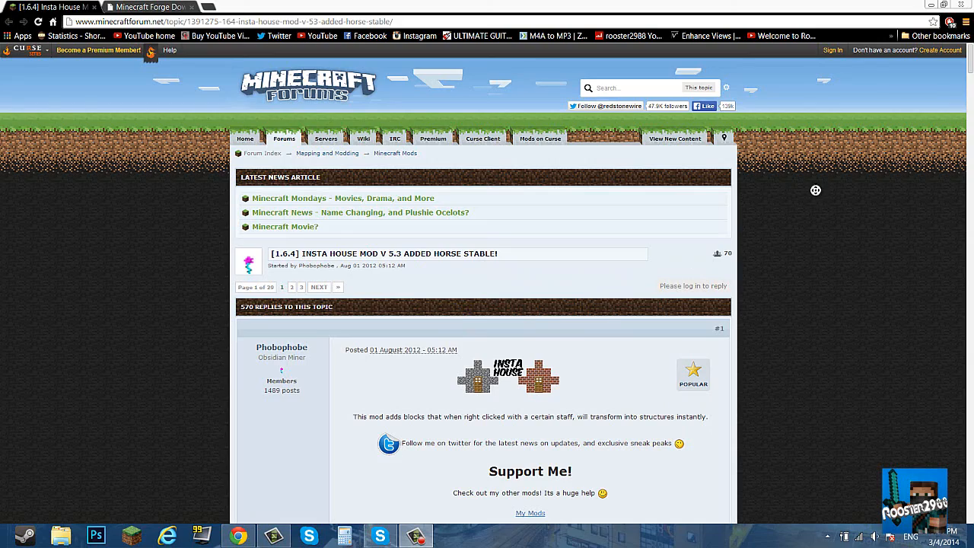
- Scroll the Insta House forum post down to its Download and Installation sections
{"action": "scroll", "scroll_direction": "down", "scroll_amount": 3}
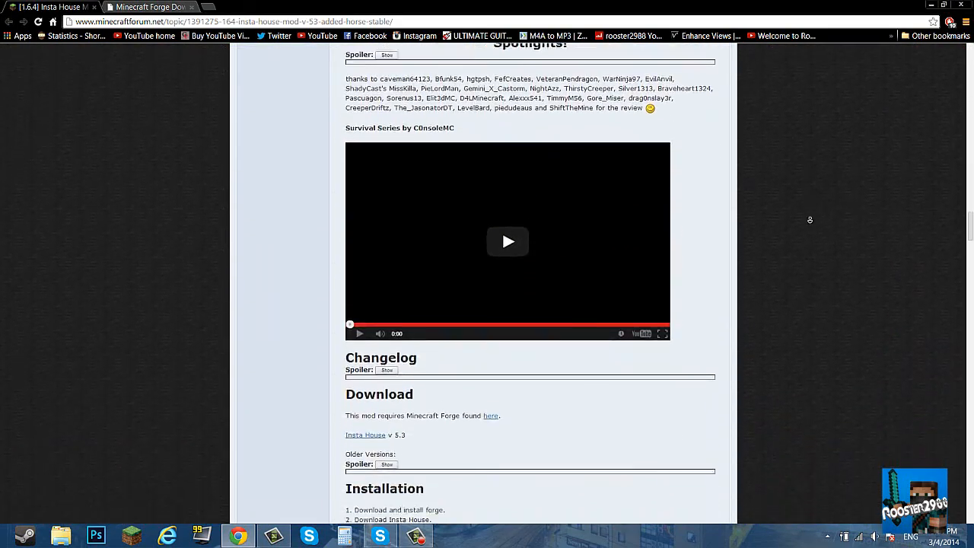
{"action": "scroll", "scroll_direction": "down", "scroll_amount": 3}
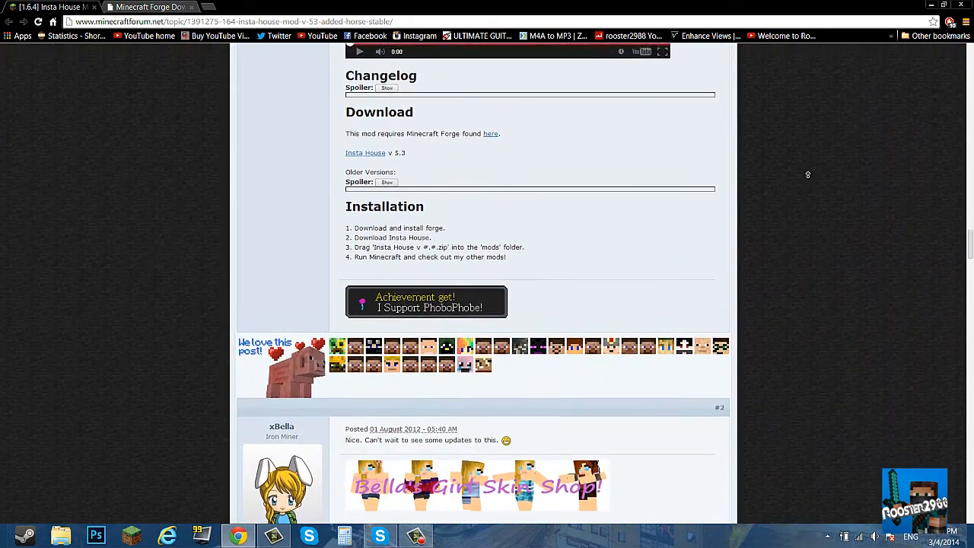
{"action": "scroll", "scroll_direction": "up", "scroll_amount": 3}
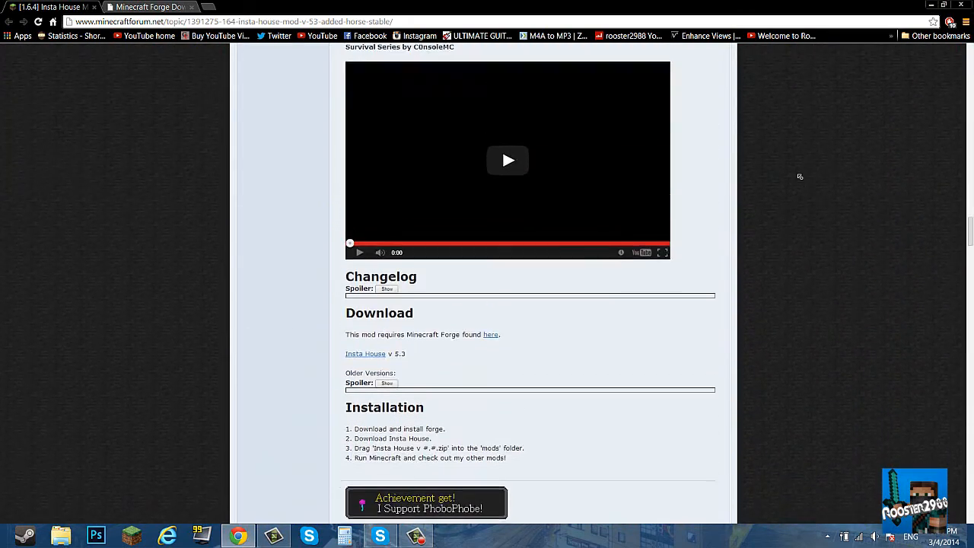
{"action": "scroll", "scroll_direction": "down", "scroll_amount": 3}
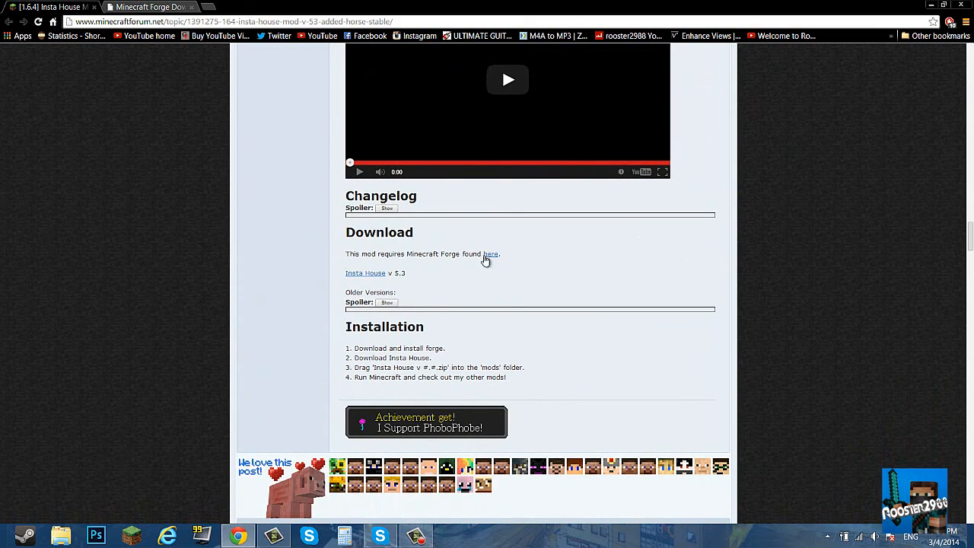
- Download Insta House v5.3.zip through adf.ly and permanently delete the old FlansMod-4.1.1 file
{"action": "left_click", "coordinate": [365, 272]}
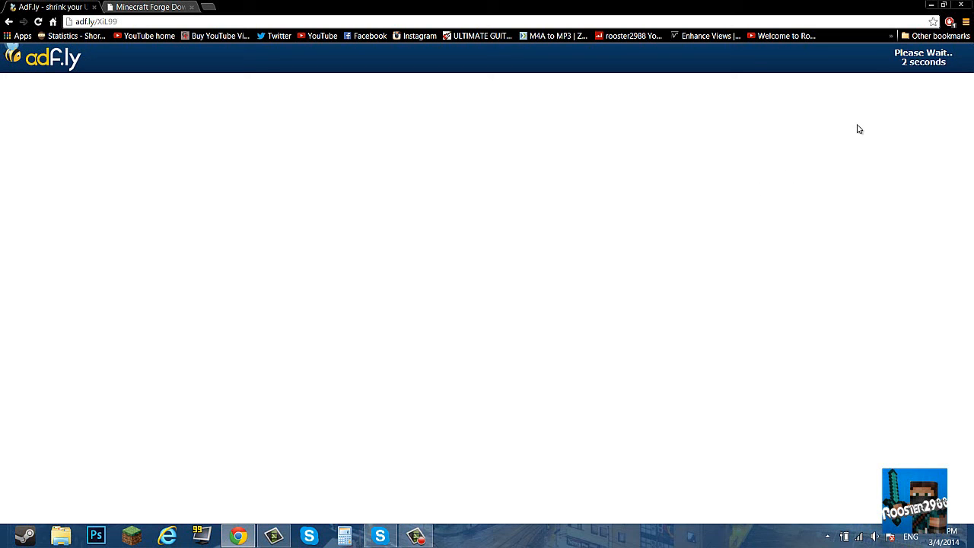
{"action": "mouse_move", "coordinate": [882, 71]}
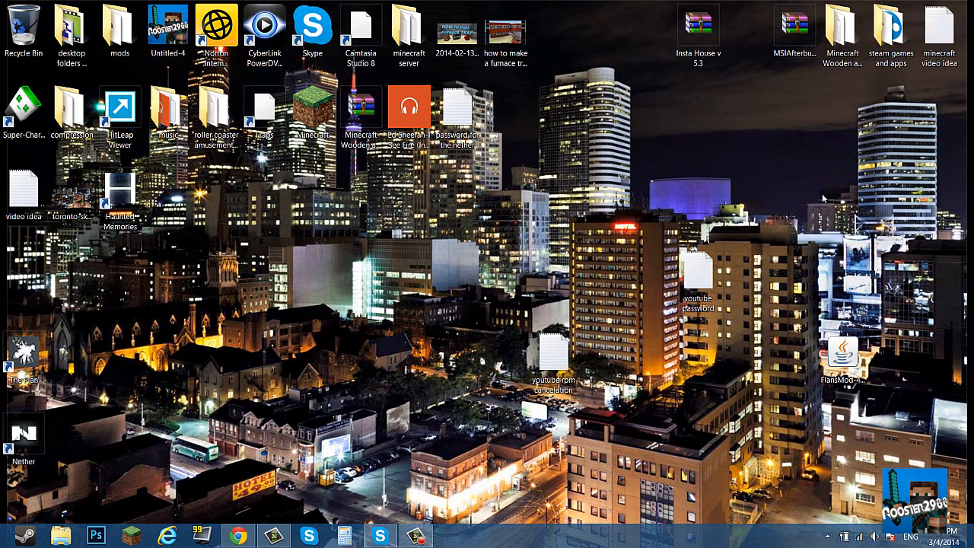
{"action": "left_click_drag", "start_coordinate": [698, 31], "coordinate": [747, 114]}
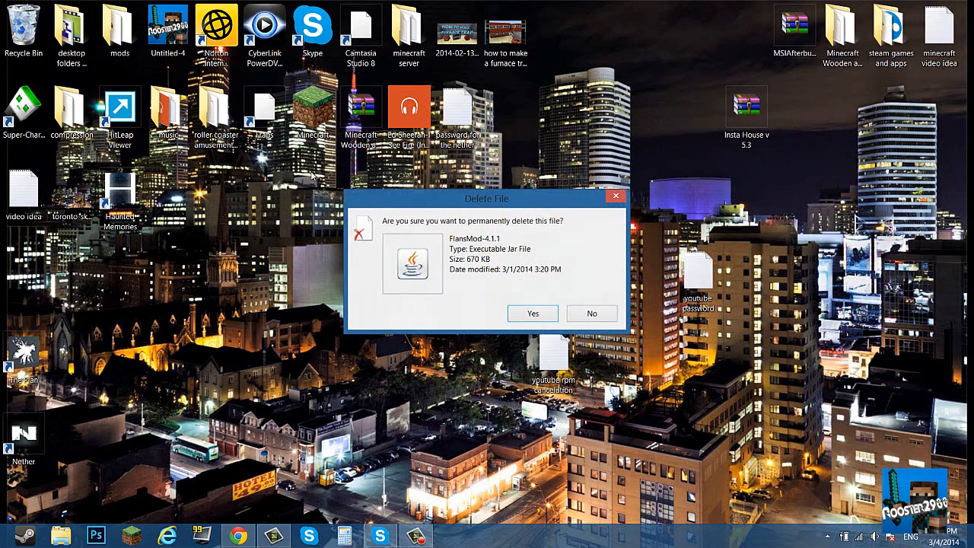
{"action": "left_click", "coordinate": [532, 313]}
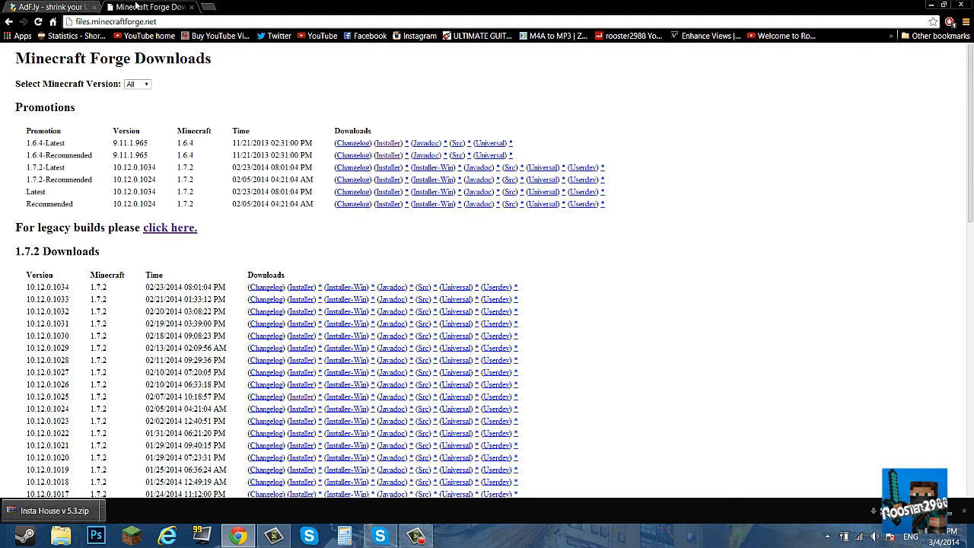
{"action": "mouse_move", "coordinate": [170, 103]}
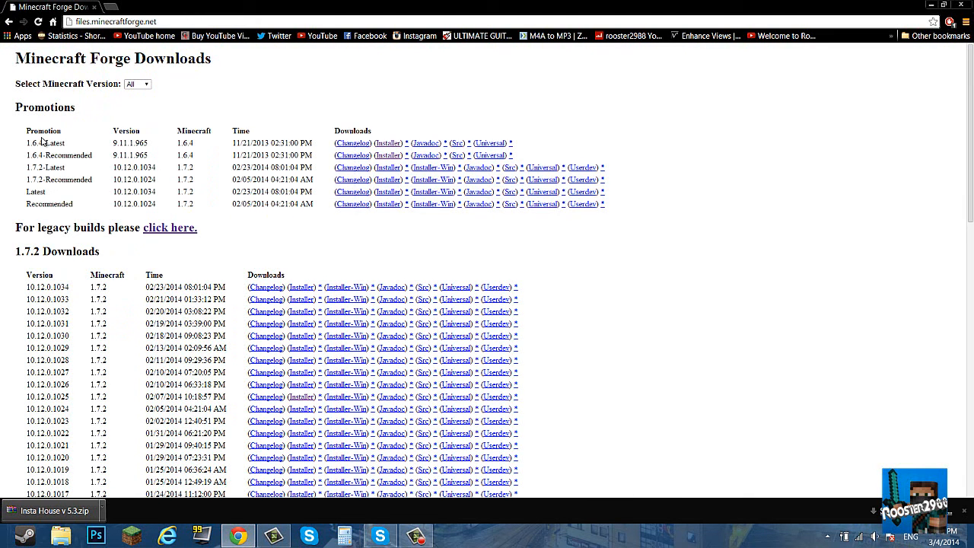
{"action": "mouse_move", "coordinate": [110, 157]}
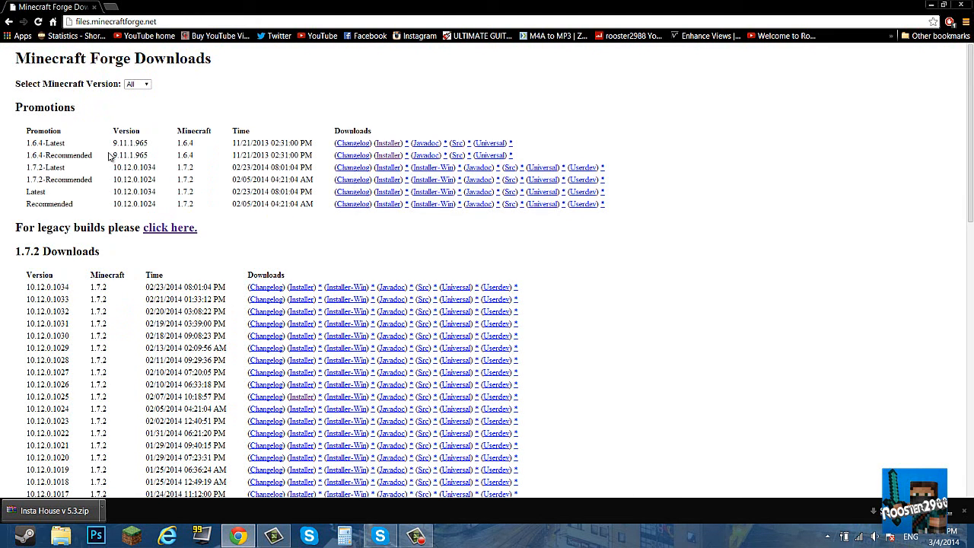
{"action": "mouse_move", "coordinate": [125, 155]}
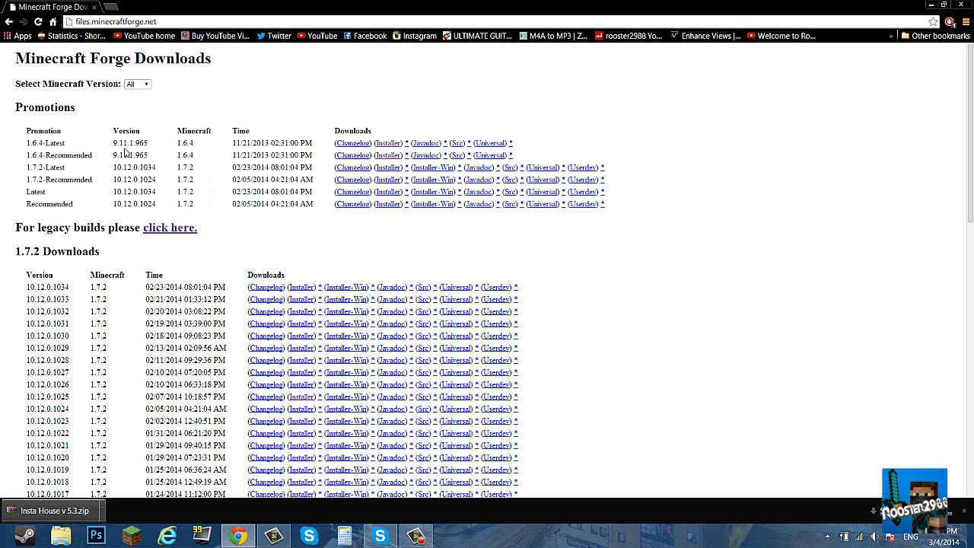
{"action": "mouse_move", "coordinate": [388, 143]}
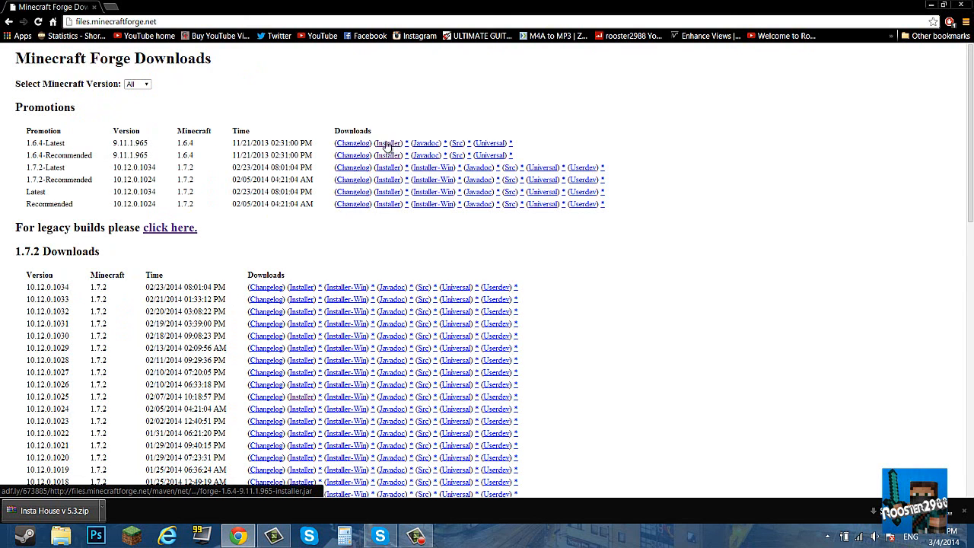
{"action": "mouse_move", "coordinate": [353, 143]}
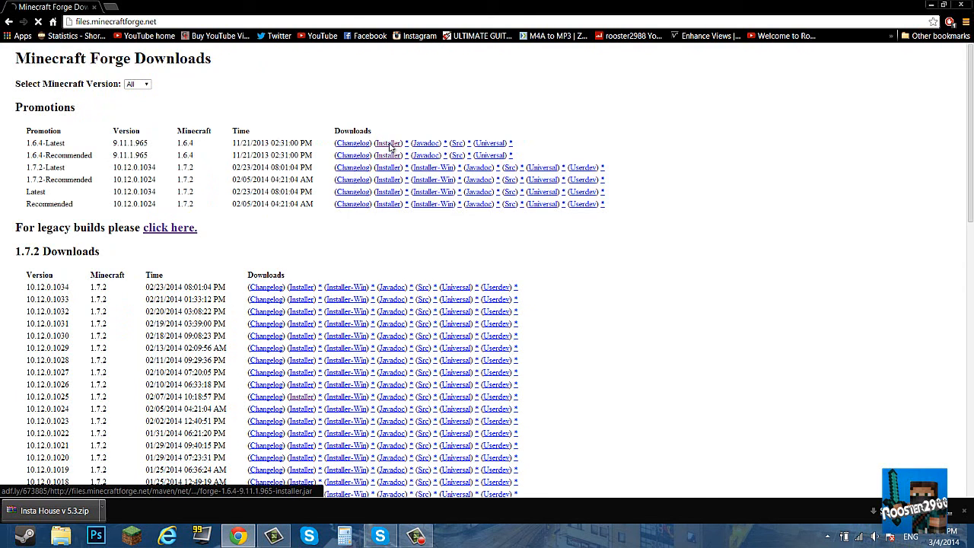
- Download the Forge 1.6.4 installer jar and keep it despite the harmful-file warning
{"action": "left_click", "coordinate": [388, 143]}
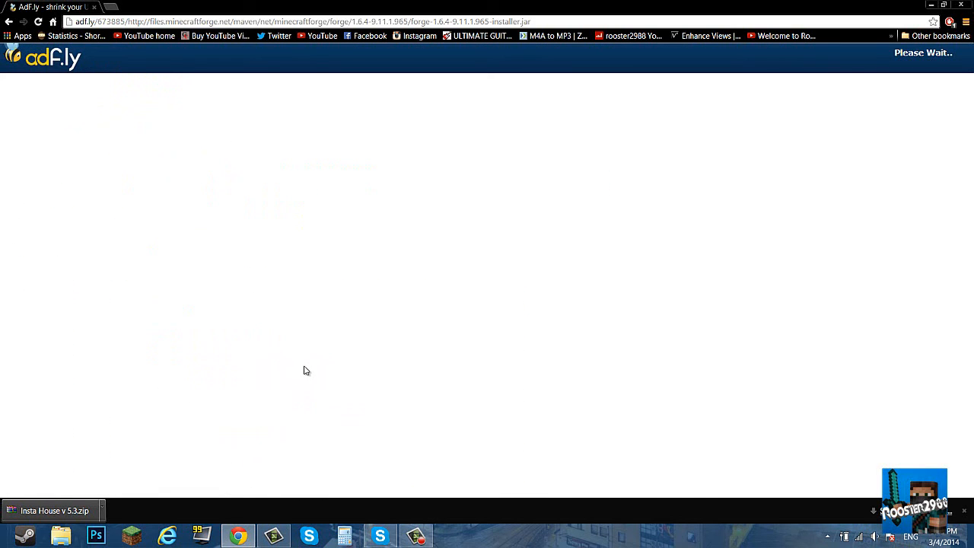
{"action": "mouse_move", "coordinate": [770, 133]}
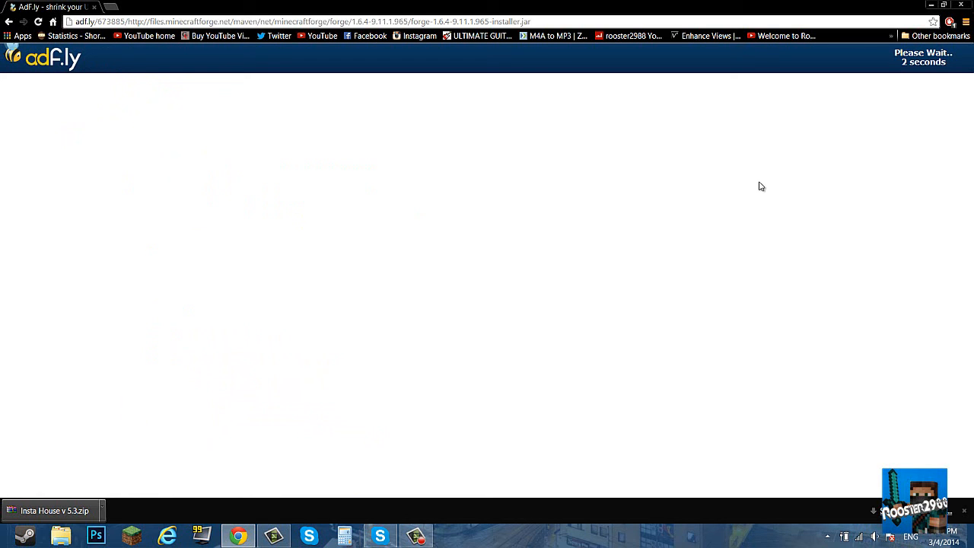
{"action": "mouse_move", "coordinate": [914, 62]}
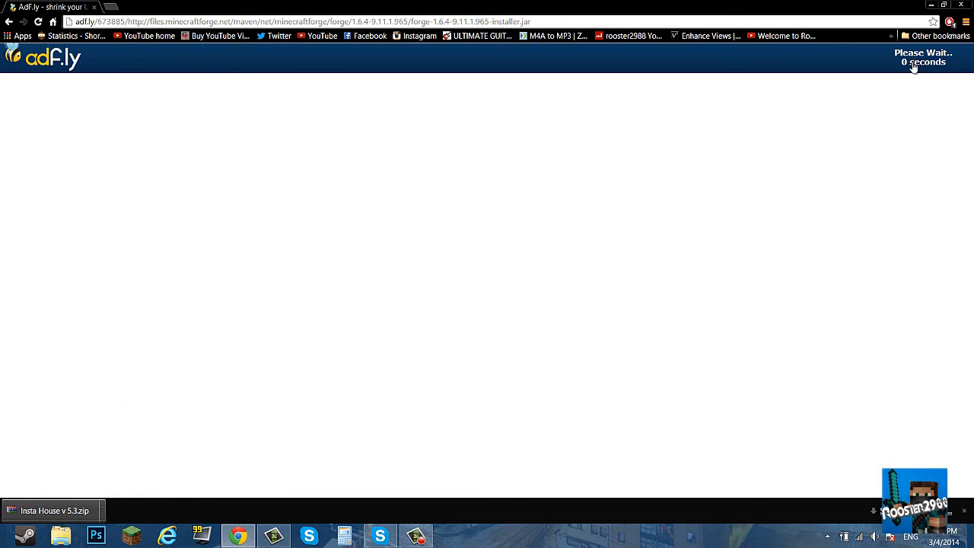
{"action": "mouse_move", "coordinate": [926, 58]}
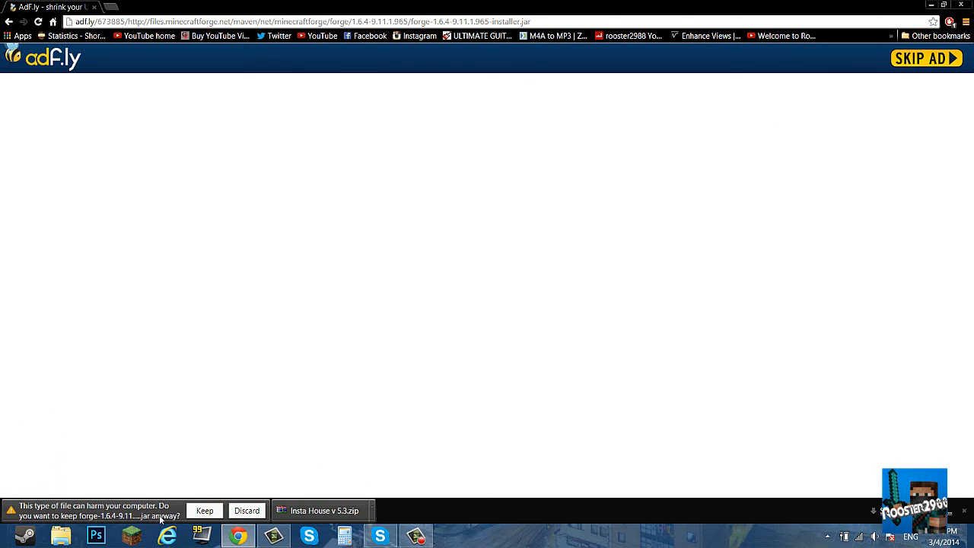
{"action": "left_click", "coordinate": [204, 510]}
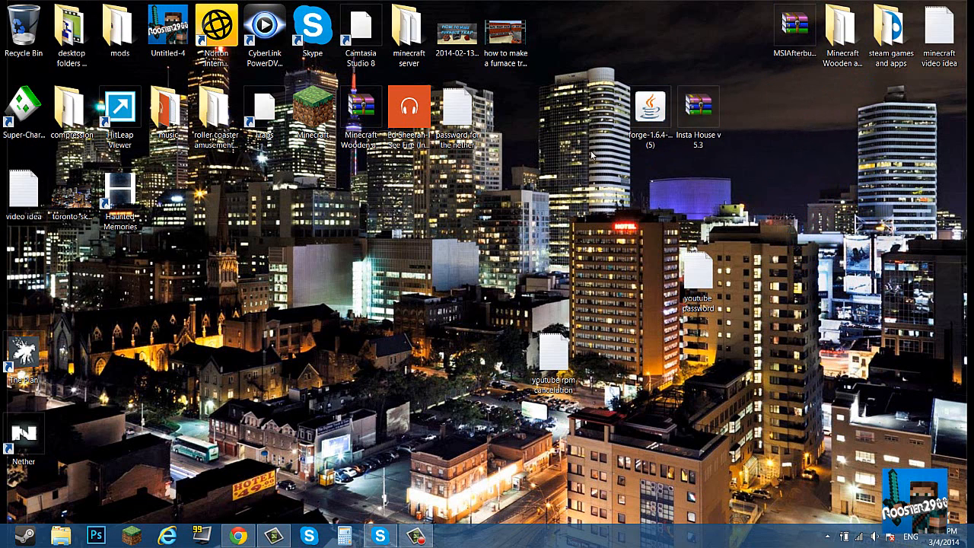
- Open the launcher, delete the old Forge profile, and install the Forge 9.11.1.965 client
{"action": "double_click", "coordinate": [311, 102]}
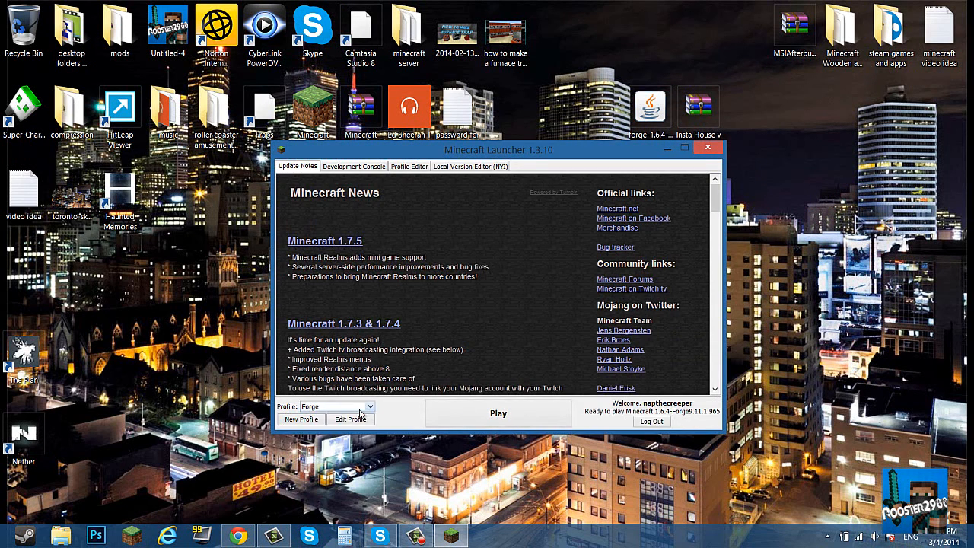
{"action": "left_click", "coordinate": [408, 166]}
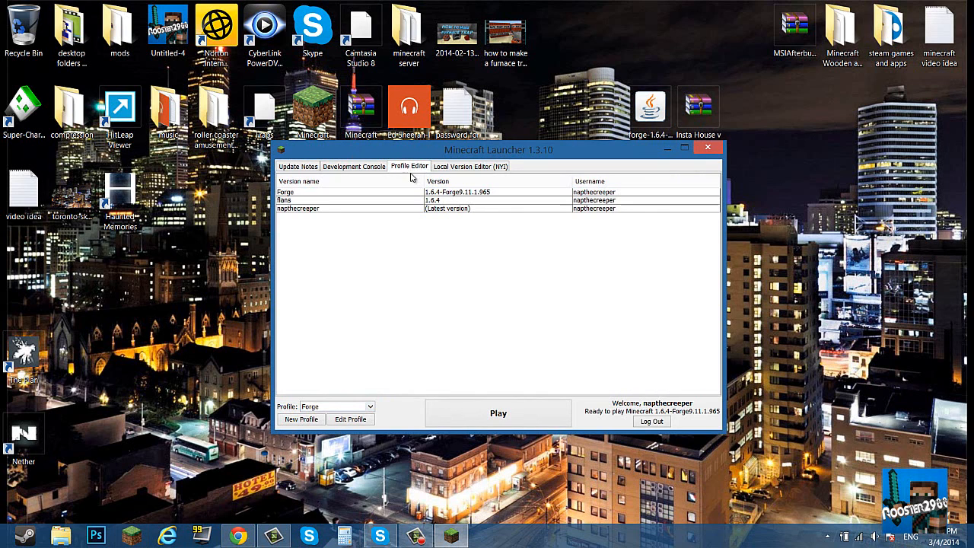
{"action": "mouse_move", "coordinate": [453, 191]}
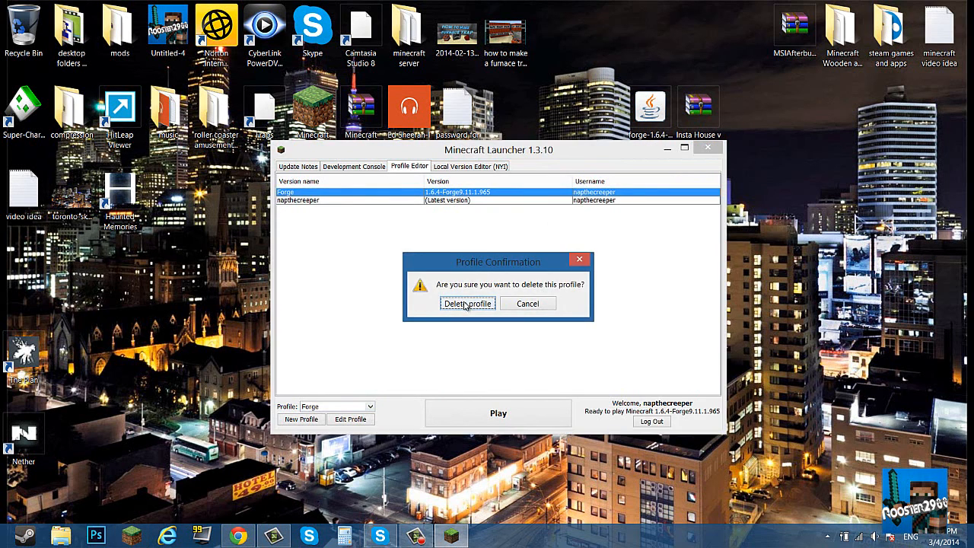
{"action": "left_click", "coordinate": [467, 303]}
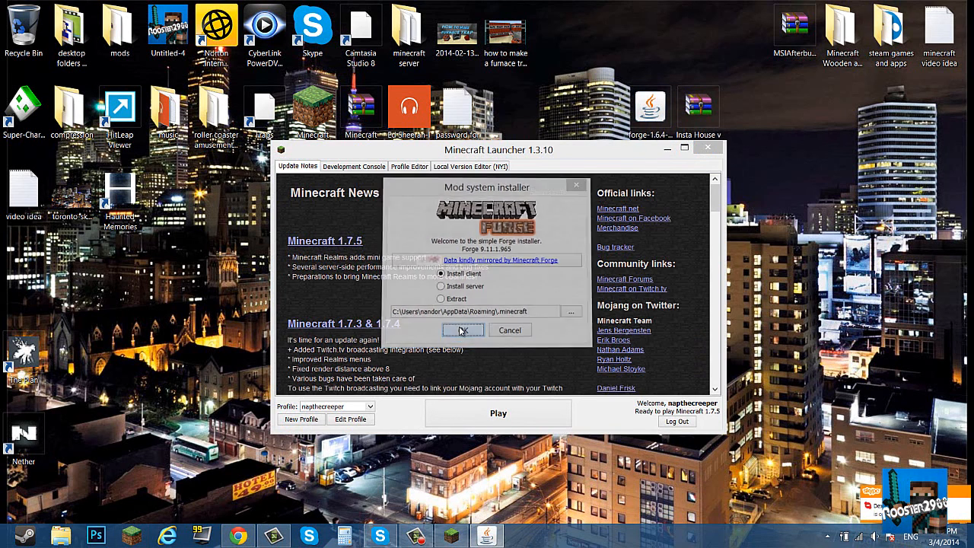
{"action": "left_click", "coordinate": [463, 330]}
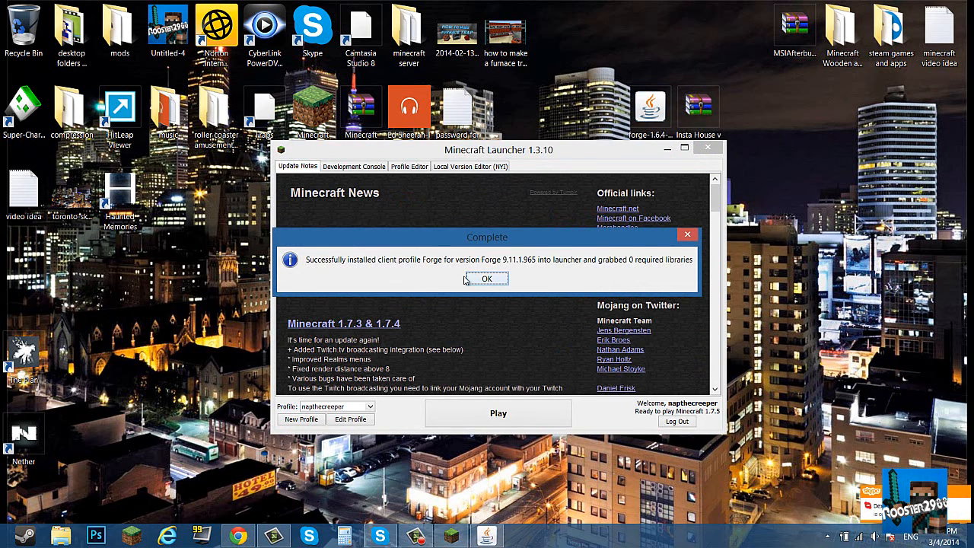
{"action": "left_click", "coordinate": [487, 279]}
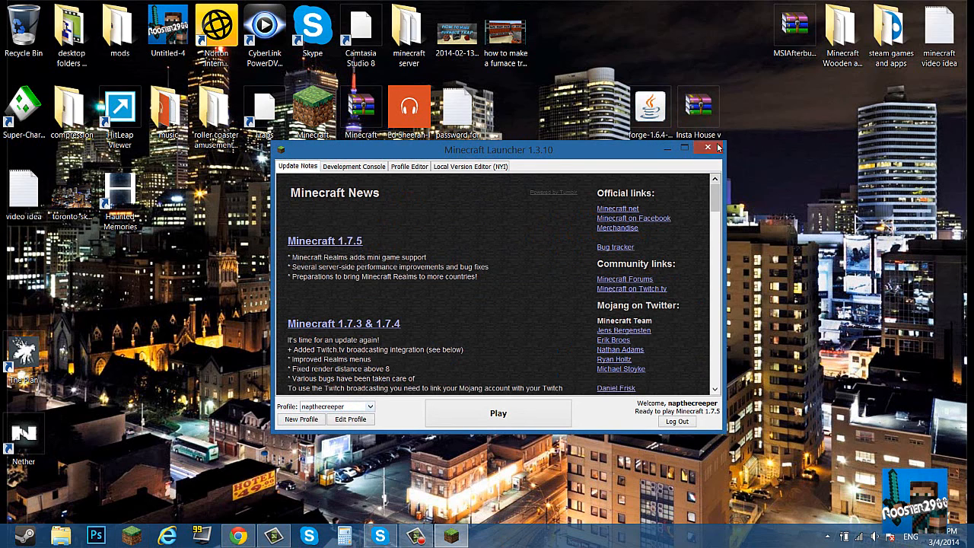
- Close the Minecraft launcher and search %appdata% to reach the Roaming folder
{"action": "left_click", "coordinate": [707, 147]}
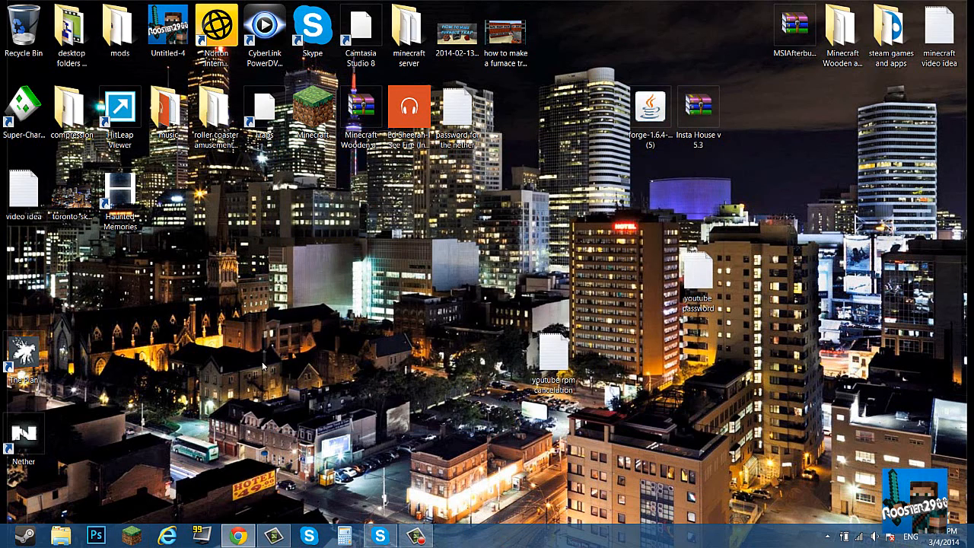
{"action": "mouse_move", "coordinate": [209, 449]}
{"action": "type", "text": "%"}
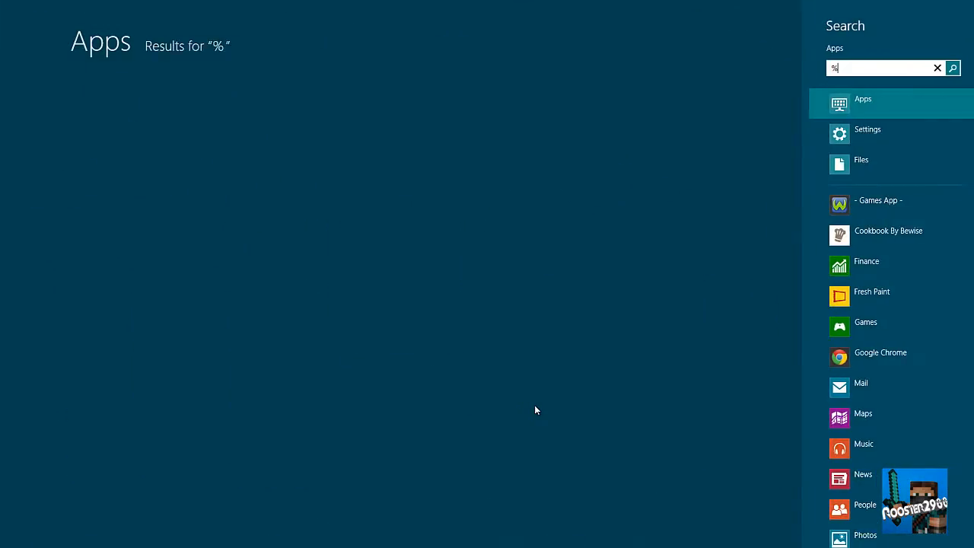
{"action": "type", "text": "appdata%"}
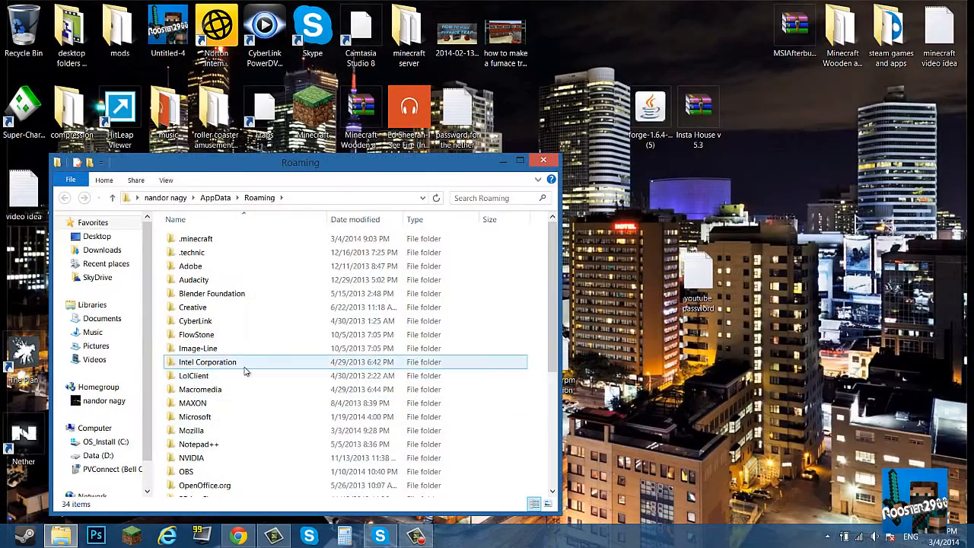
- Delete the 1.6.4 and 1.6.4-Forge9.11.1.965 folders from .minecraft's versions folder
{"action": "double_click", "coordinate": [196, 239]}
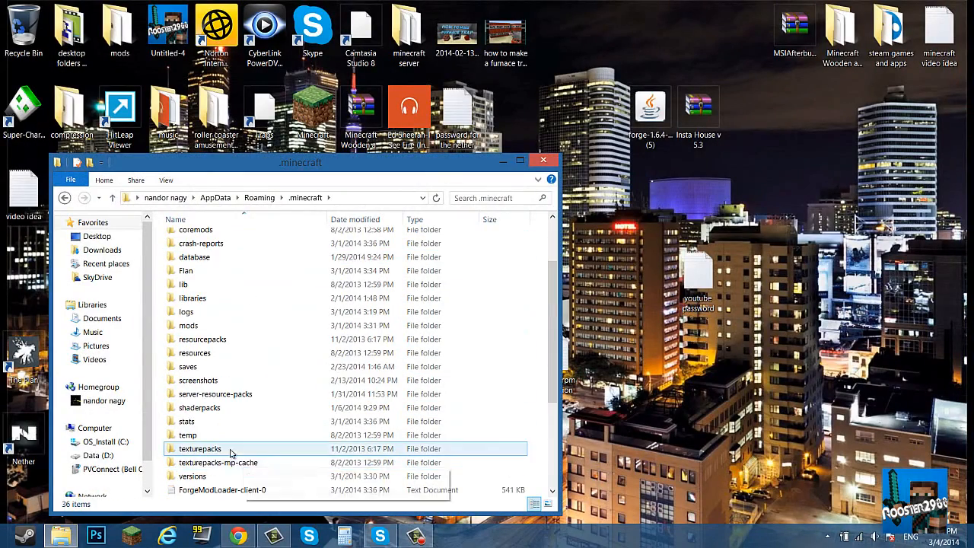
{"action": "double_click", "coordinate": [192, 475]}
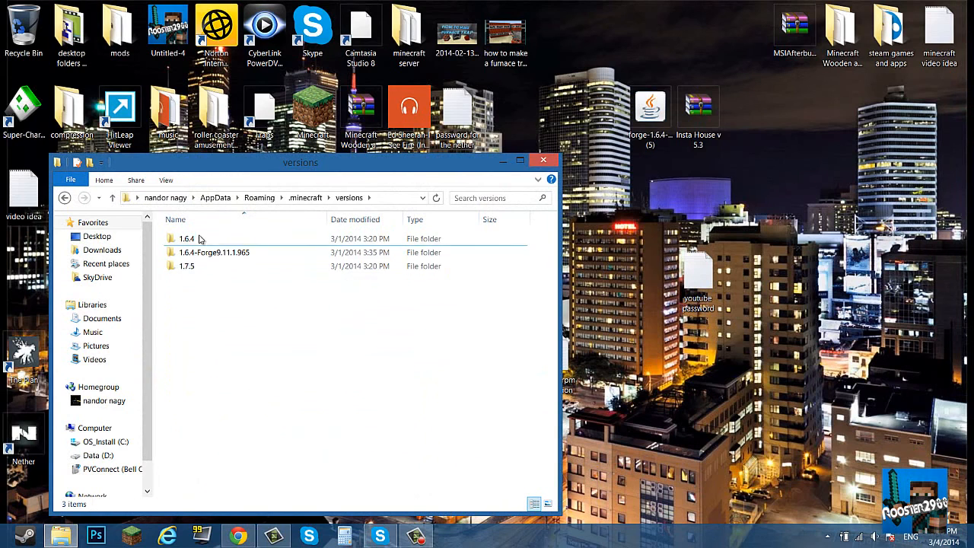
{"action": "left_click", "coordinate": [213, 252]}
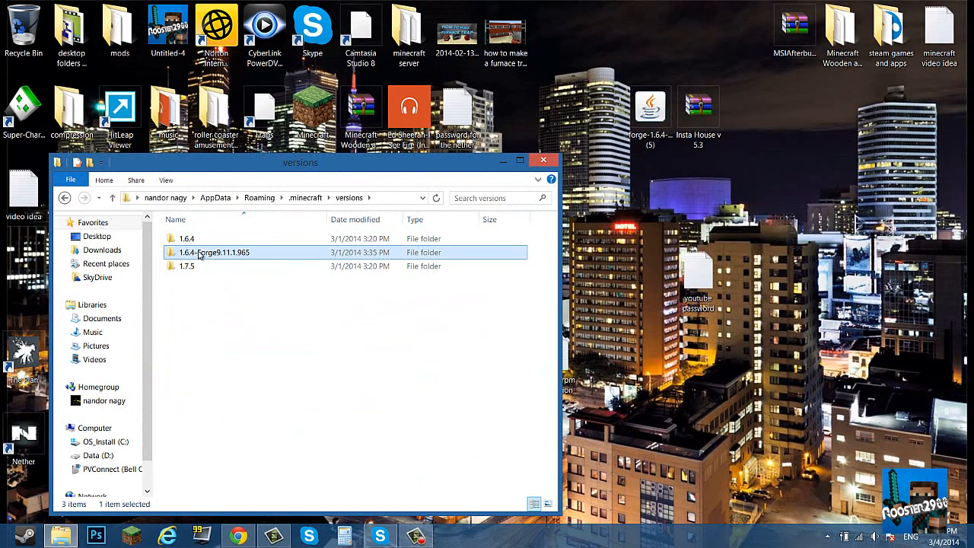
{"action": "right_click", "coordinate": [187, 238]}
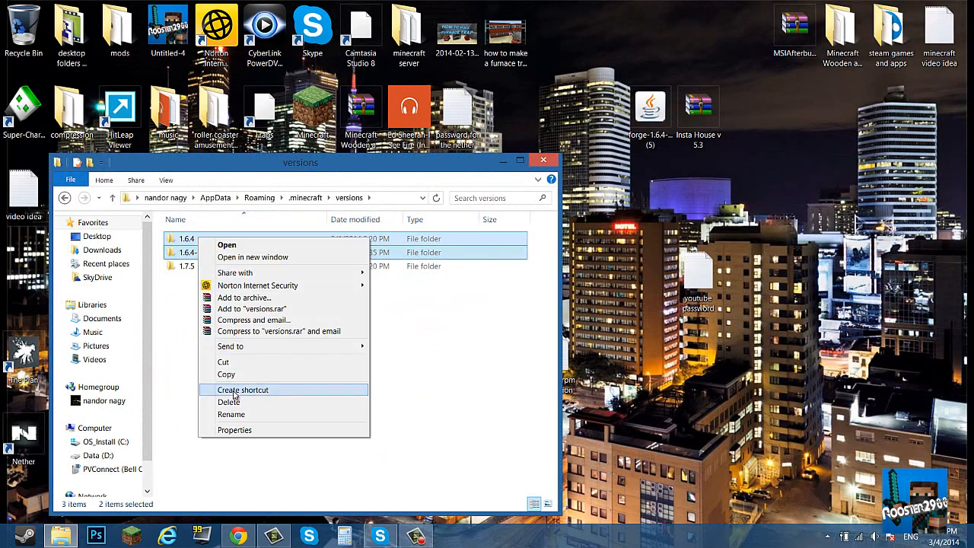
{"action": "left_click", "coordinate": [229, 402]}
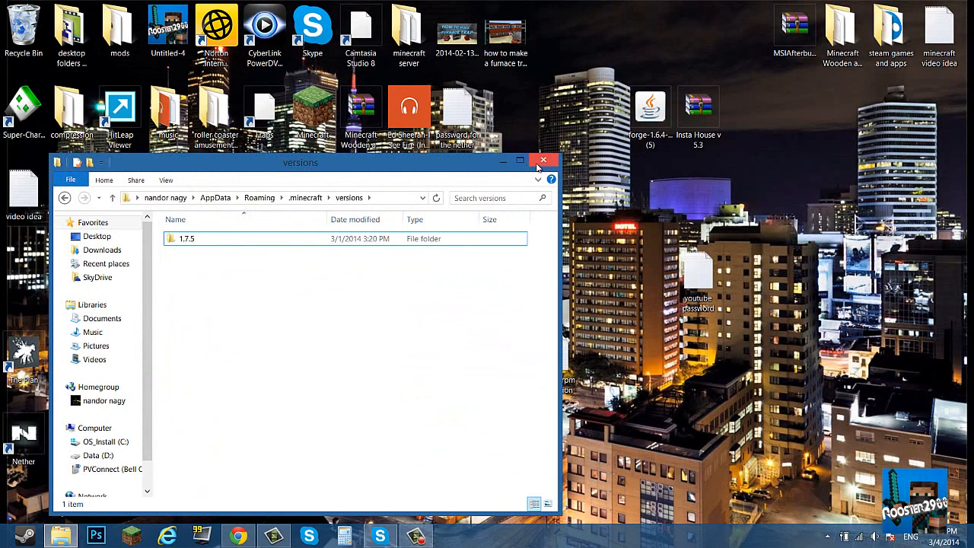
- Run the forge-1.6.4 installer's client install and dismiss the 'run 1.6.4 first' error
{"action": "left_click", "coordinate": [543, 160]}
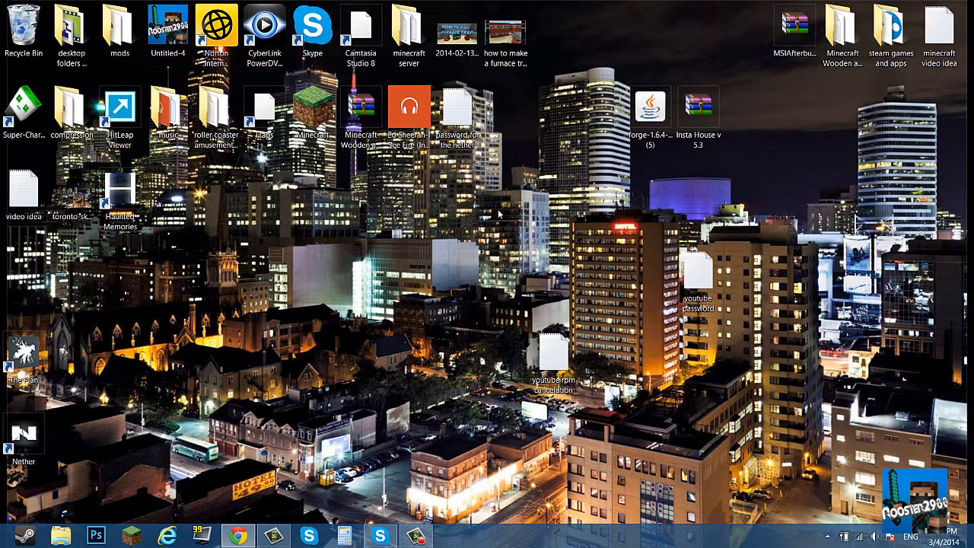
{"action": "double_click", "coordinate": [650, 106]}
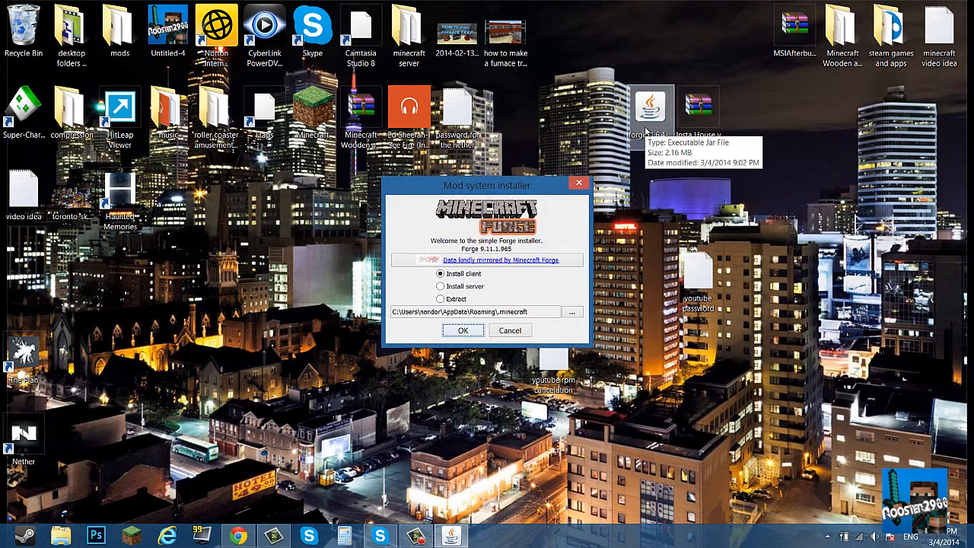
{"action": "left_click", "coordinate": [462, 330]}
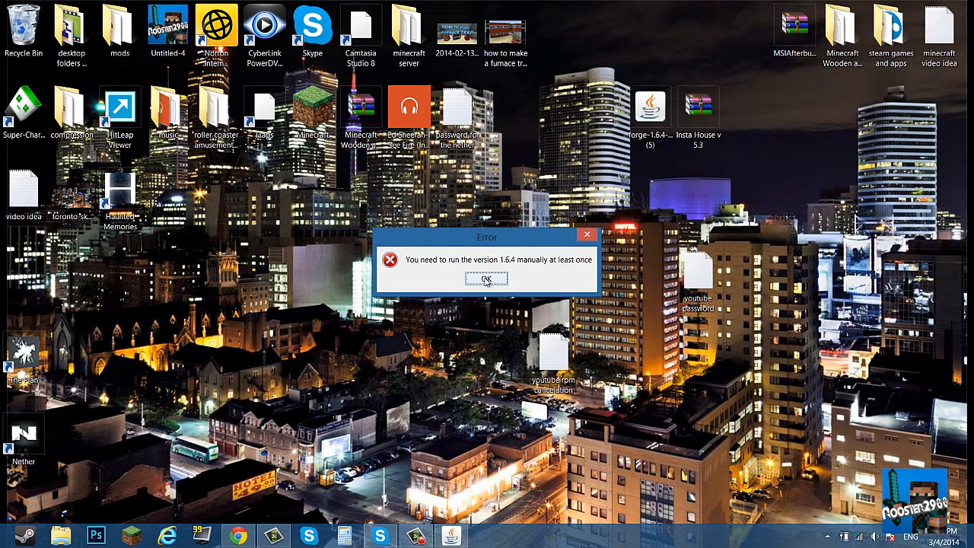
{"action": "left_click", "coordinate": [487, 278]}
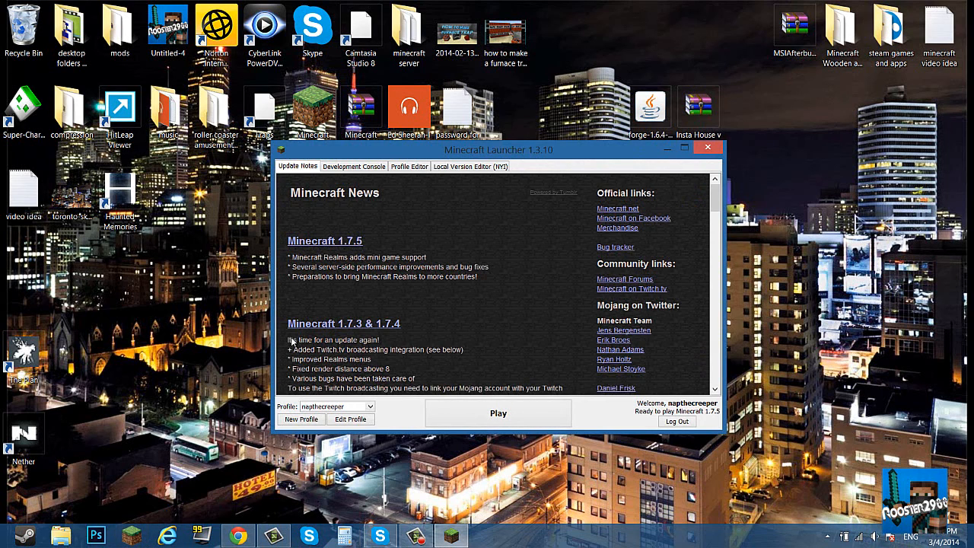
{"action": "mouse_move", "coordinate": [410, 175]}
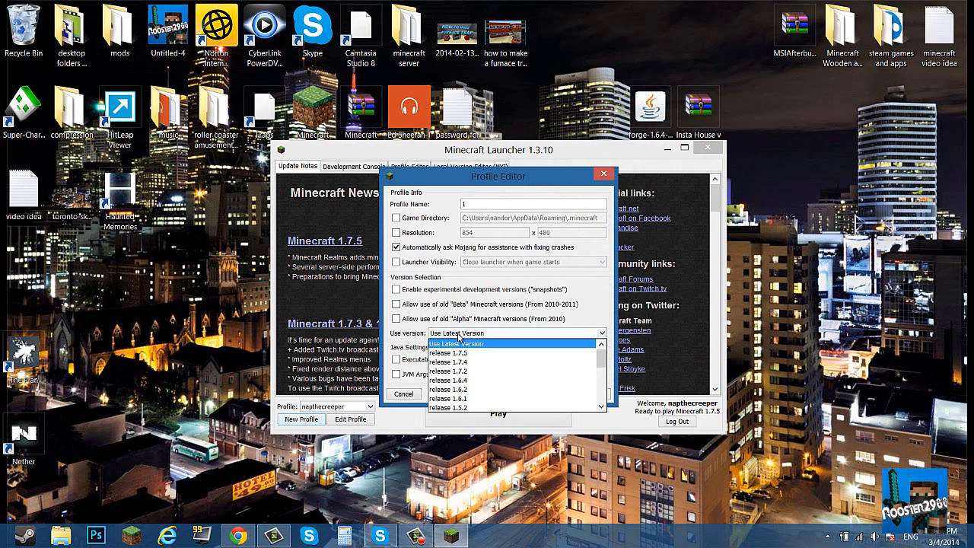
- Save a launcher profile using release 1.6.4 and play it once
{"action": "left_click", "coordinate": [450, 380]}
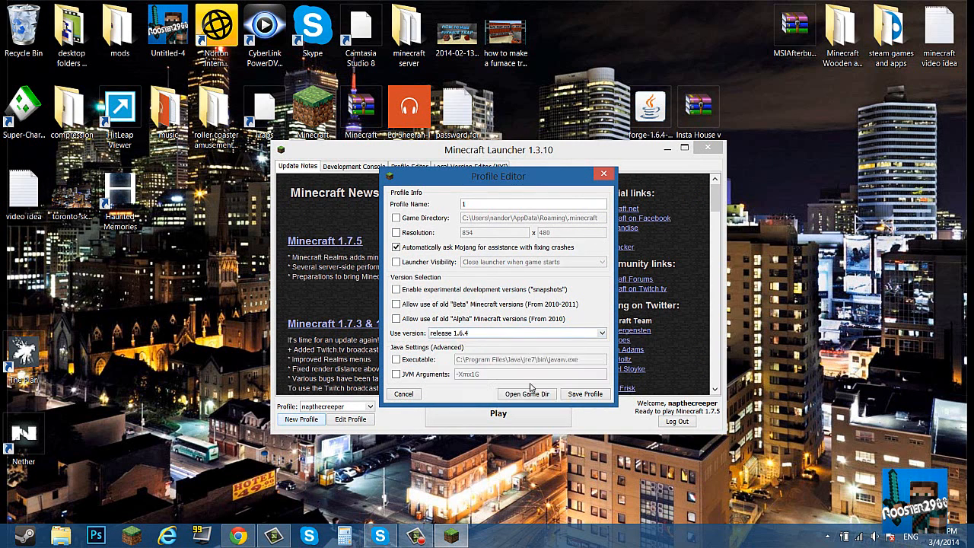
{"action": "left_click", "coordinate": [585, 393]}
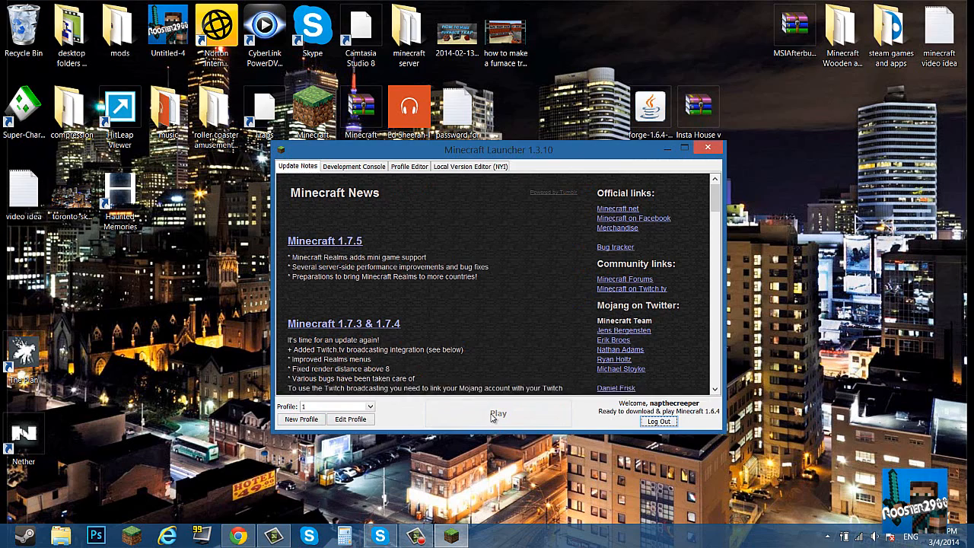
{"action": "left_click", "coordinate": [497, 413]}
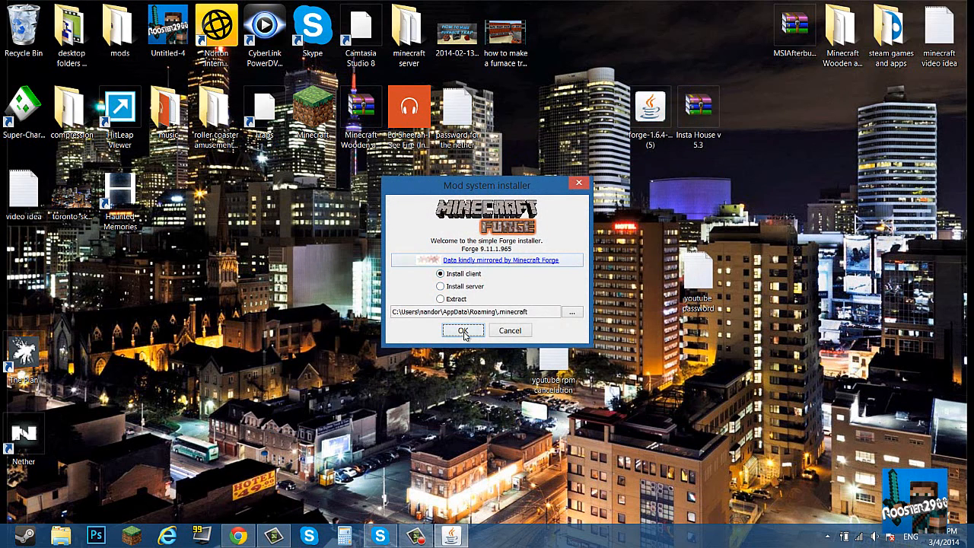
- Install the Forge 9.11.1.965 client and dismiss the Complete message
{"action": "left_click", "coordinate": [463, 331]}
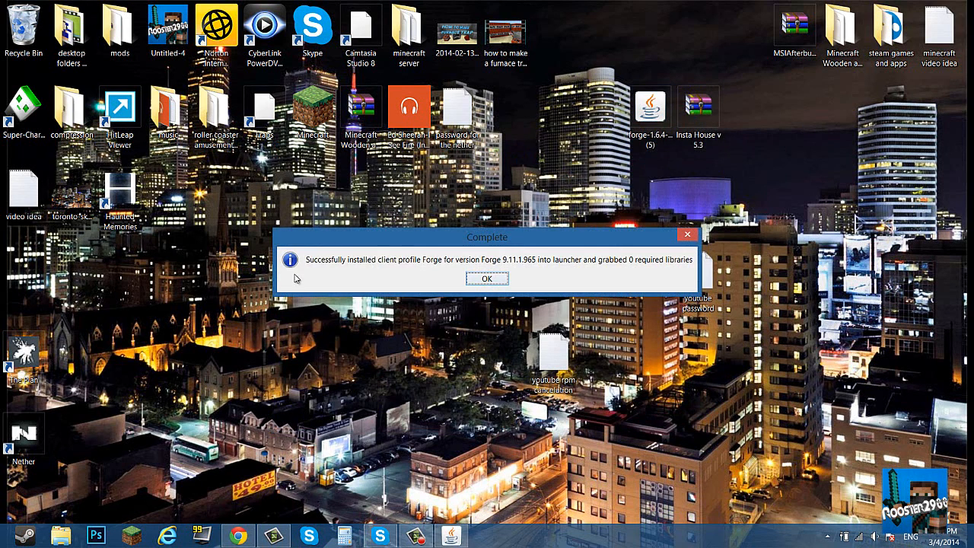
{"action": "left_click", "coordinate": [486, 279]}
{"action": "type", "text": "%app"}
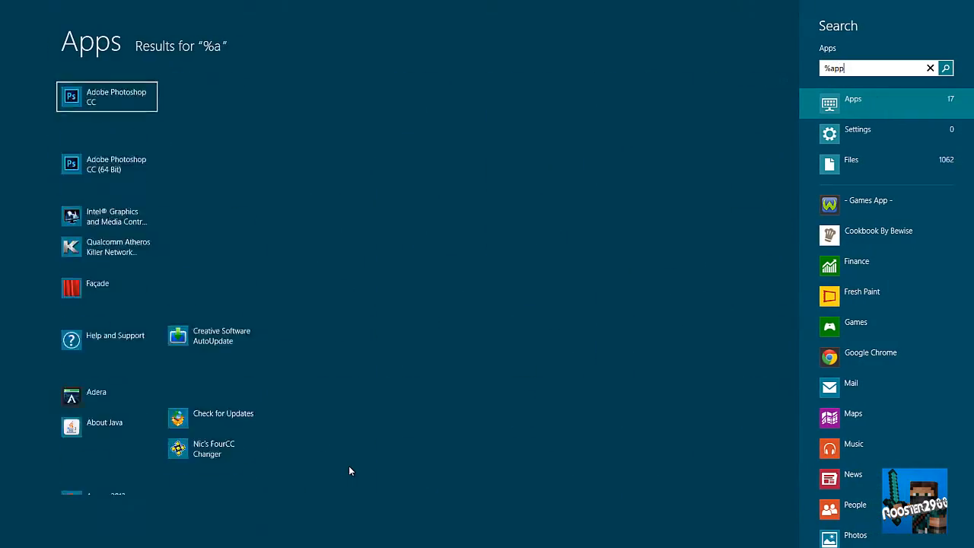
- Reopen %appdata% > .minecraft > versions and check the 1.6.4-Forge9.11.1.965 folder details
{"action": "type", "text": "data%"}
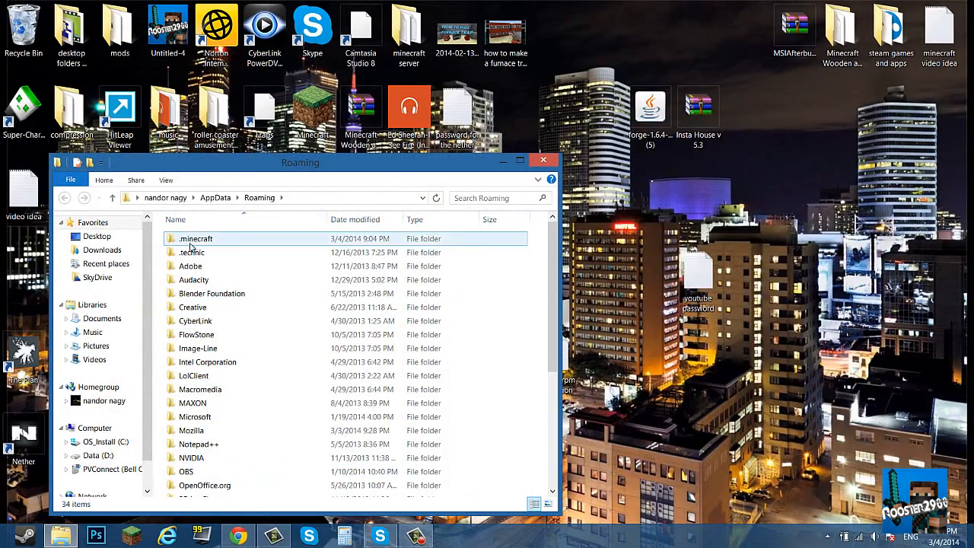
{"action": "double_click", "coordinate": [196, 238]}
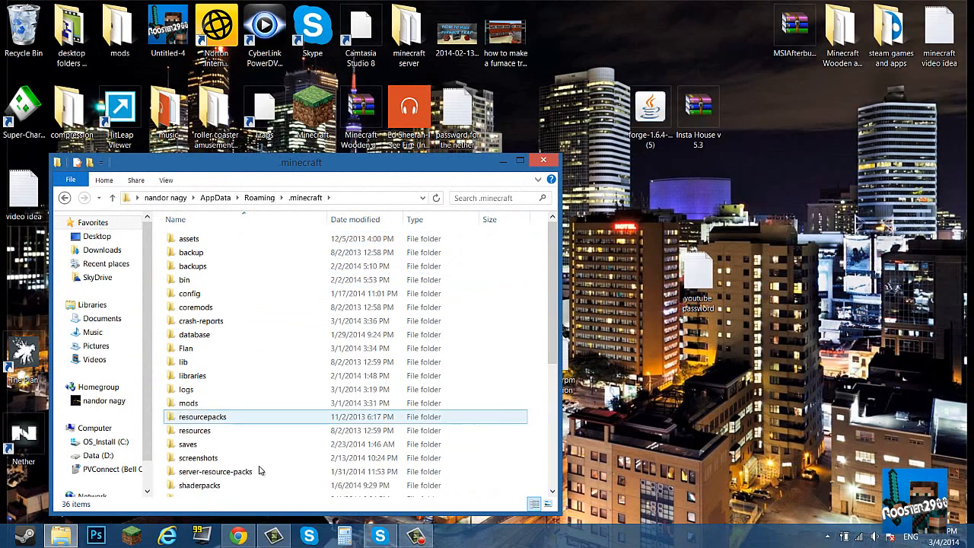
{"action": "scroll", "scroll_direction": "down", "scroll_amount": 3}
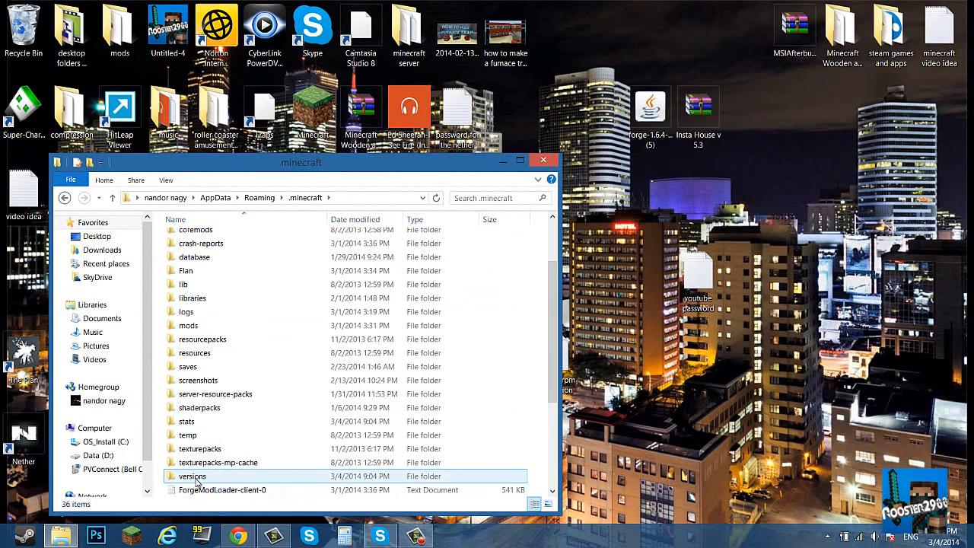
{"action": "double_click", "coordinate": [192, 476]}
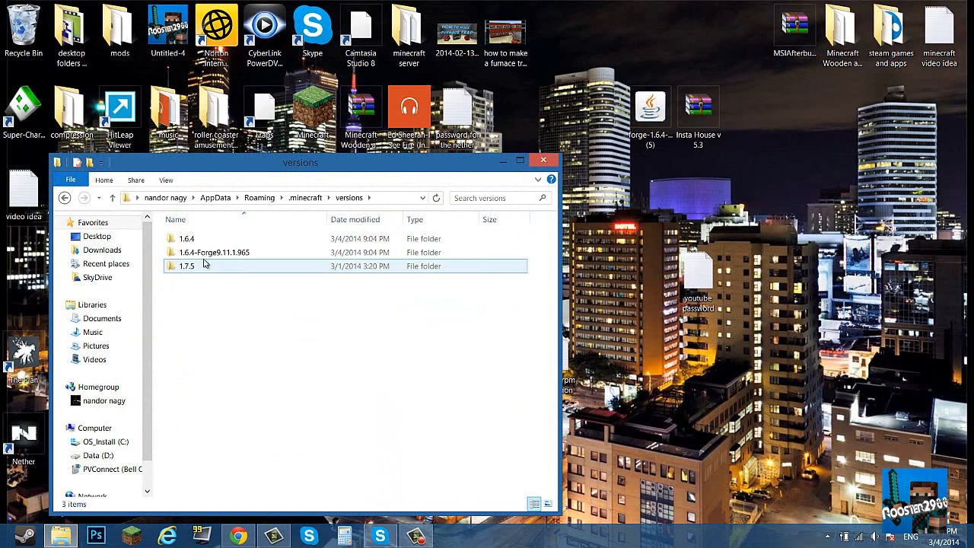
{"action": "mouse_move", "coordinate": [316, 266]}
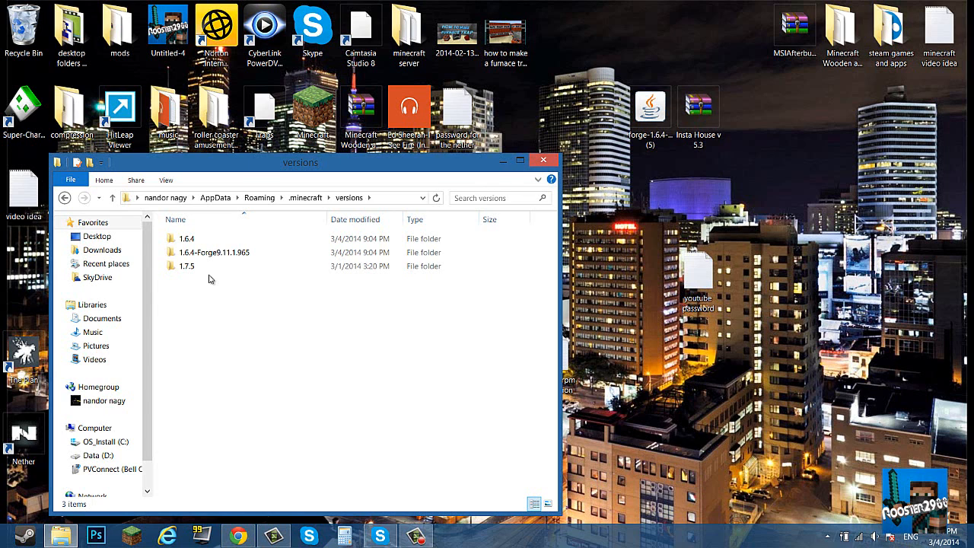
{"action": "left_click", "coordinate": [213, 252]}
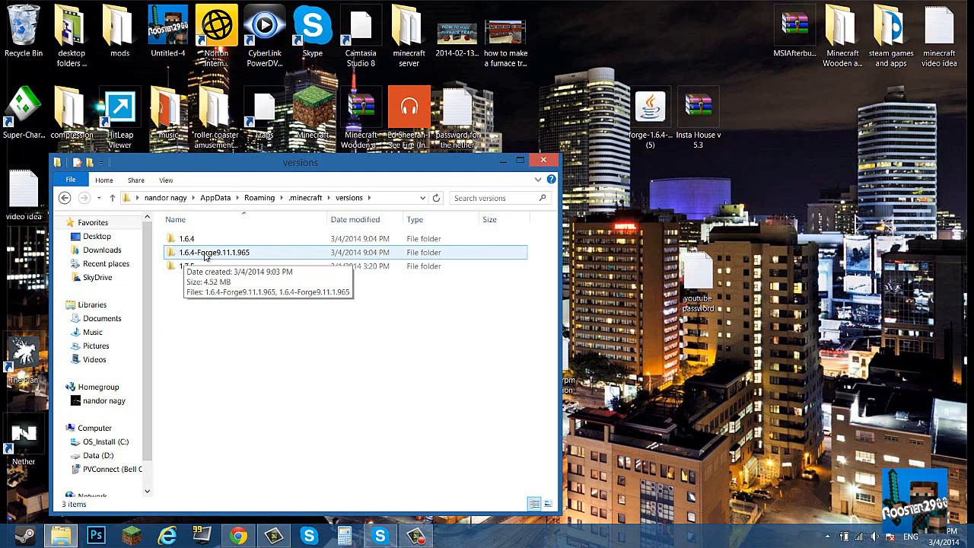
{"action": "left_click", "coordinate": [186, 239]}
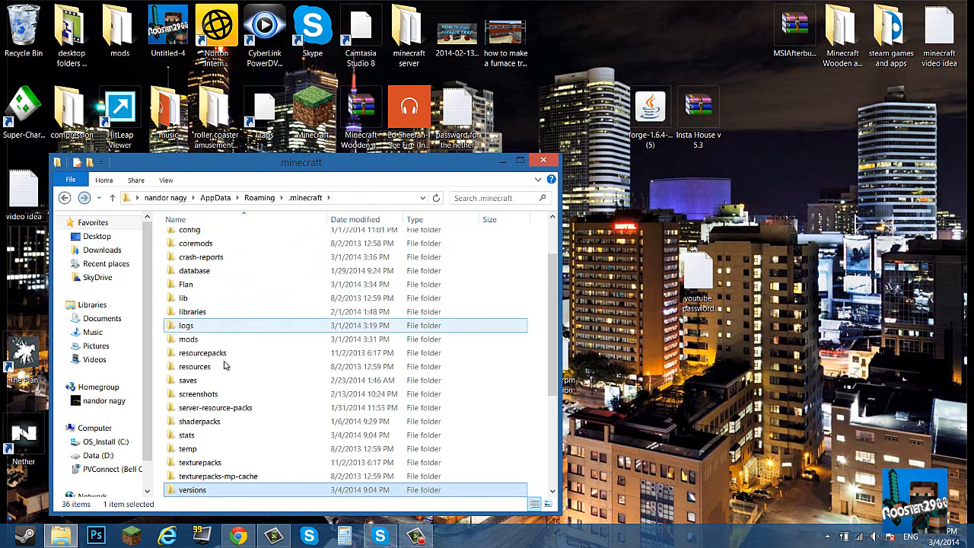
- In .minecraft's mods folder, remove FlansMod-4.1.1 and add the Insta House v 5.3 archive
{"action": "left_click", "coordinate": [187, 338]}
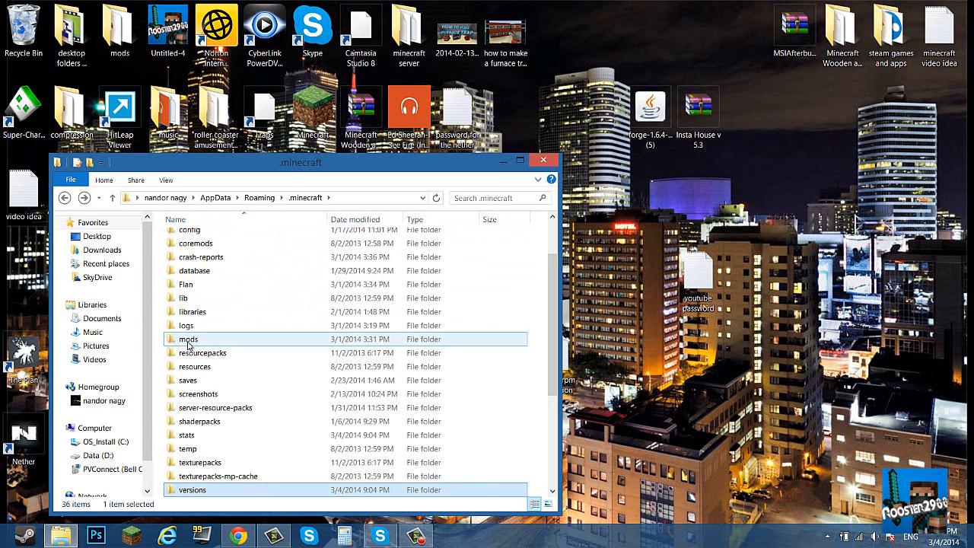
{"action": "scroll", "scroll_direction": "up", "scroll_amount": 3}
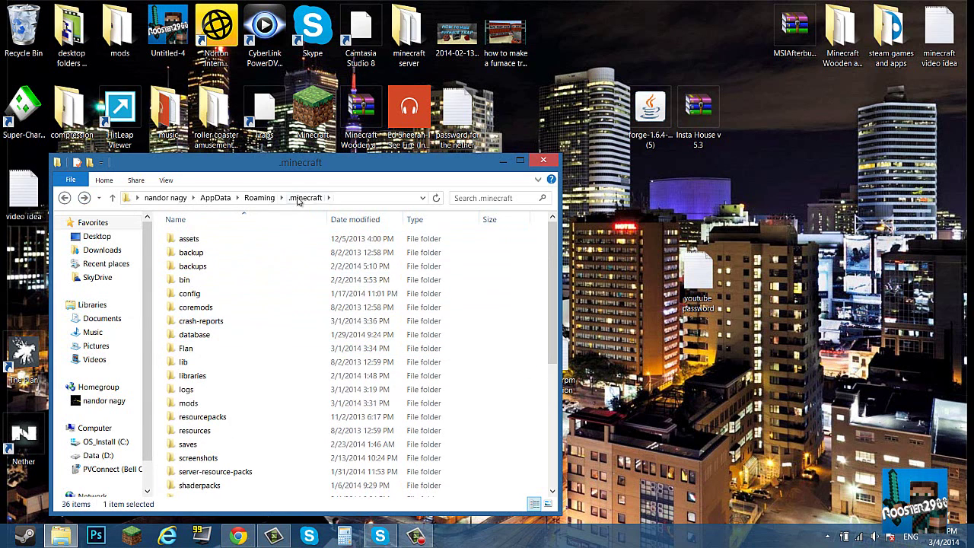
{"action": "left_click", "coordinate": [189, 238]}
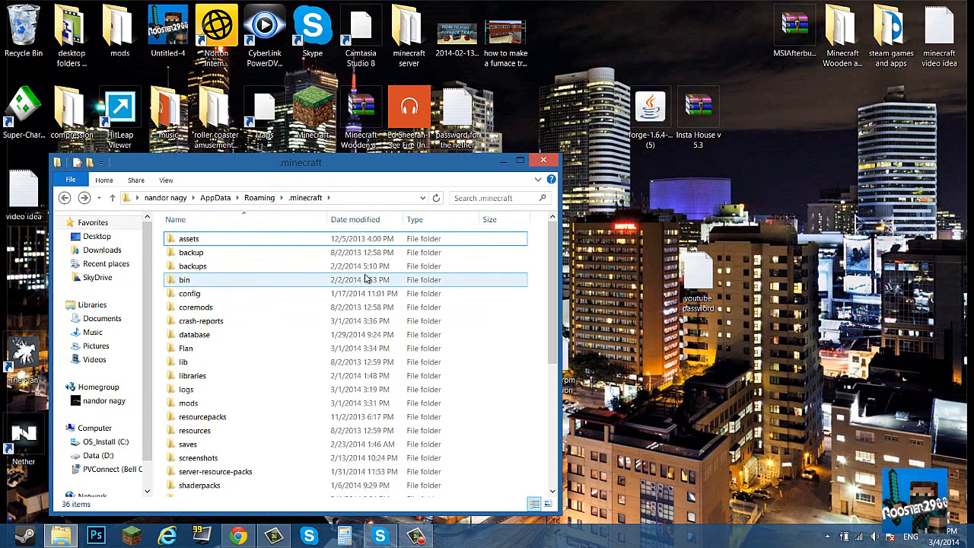
{"action": "double_click", "coordinate": [188, 402]}
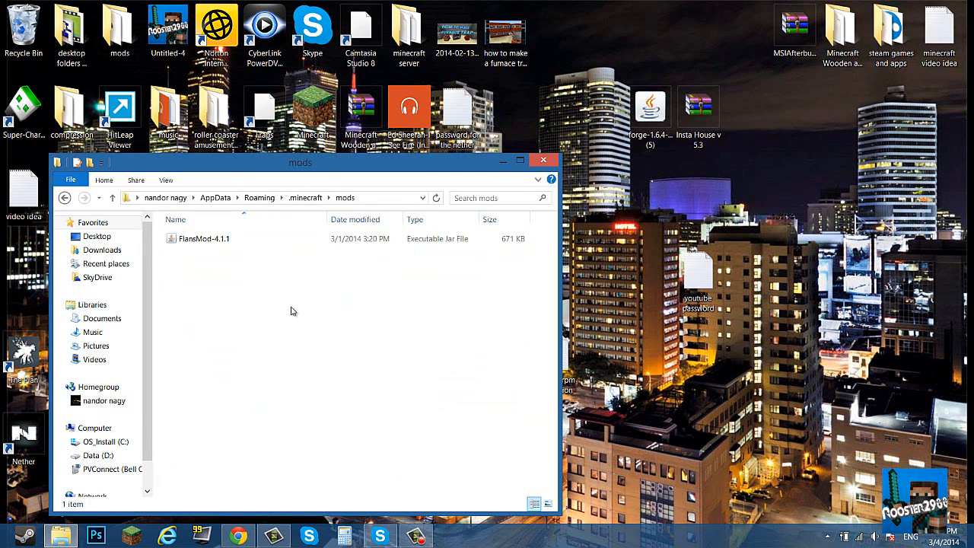
{"action": "left_click", "coordinate": [204, 238]}
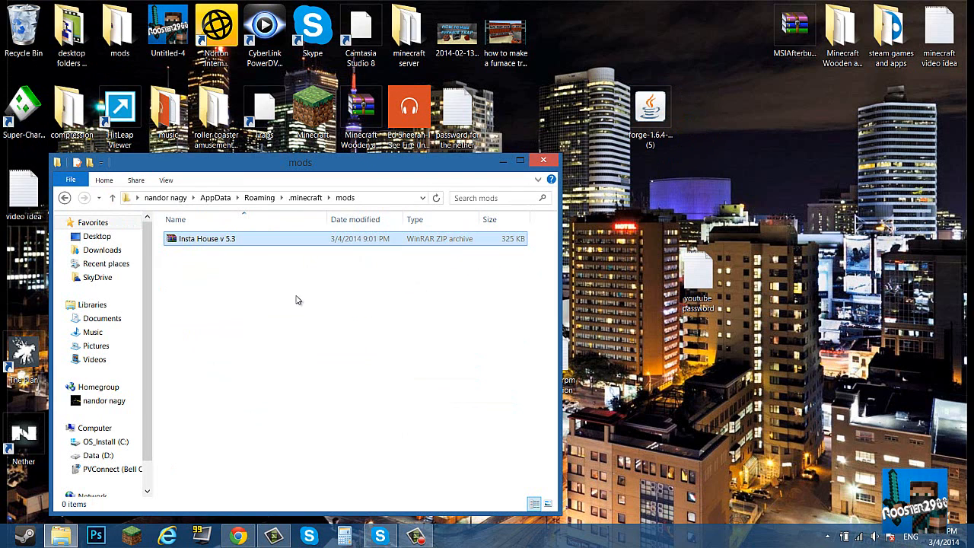
{"action": "left_click", "coordinate": [544, 159]}
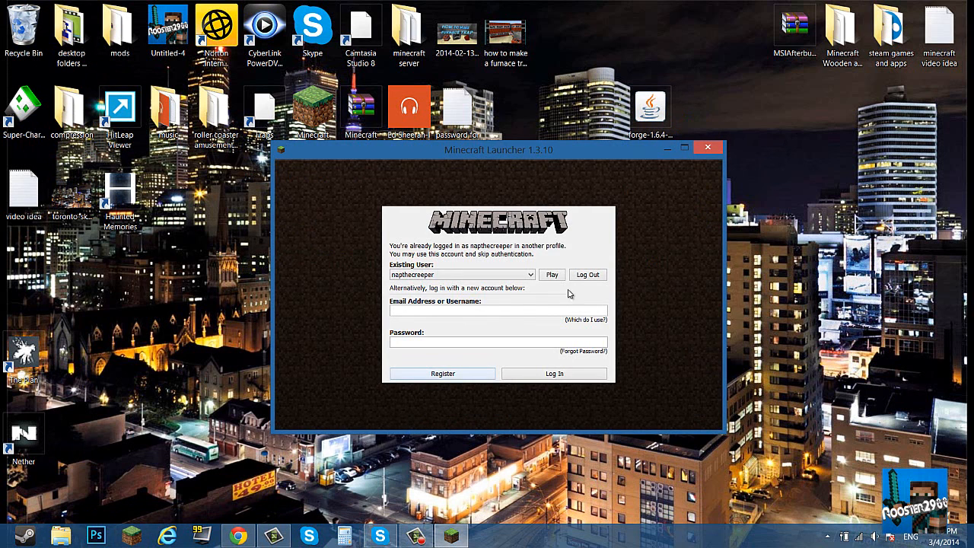
- Continue with the signed-in account and launch Minecraft 1.6.4 with the Forge profile
{"action": "left_click", "coordinate": [552, 274]}
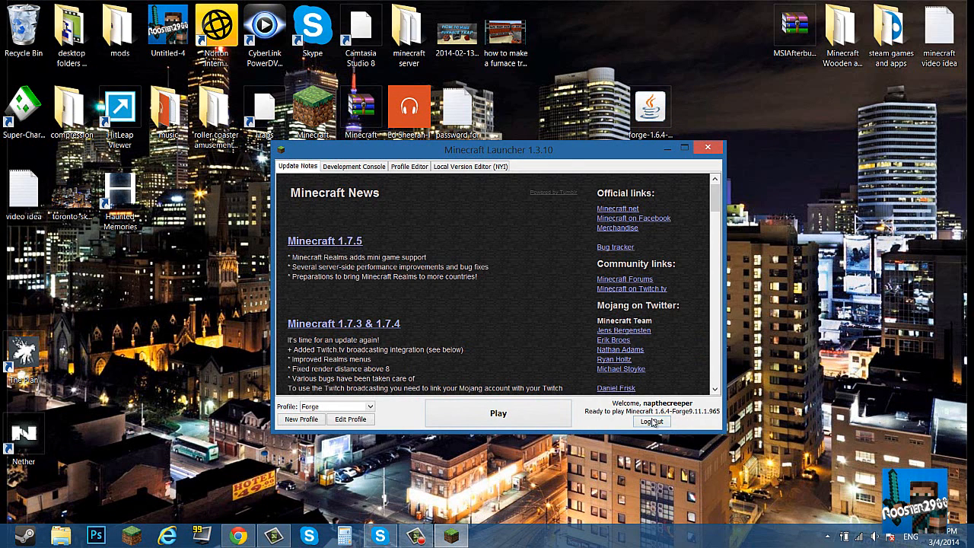
{"action": "mouse_move", "coordinate": [674, 417]}
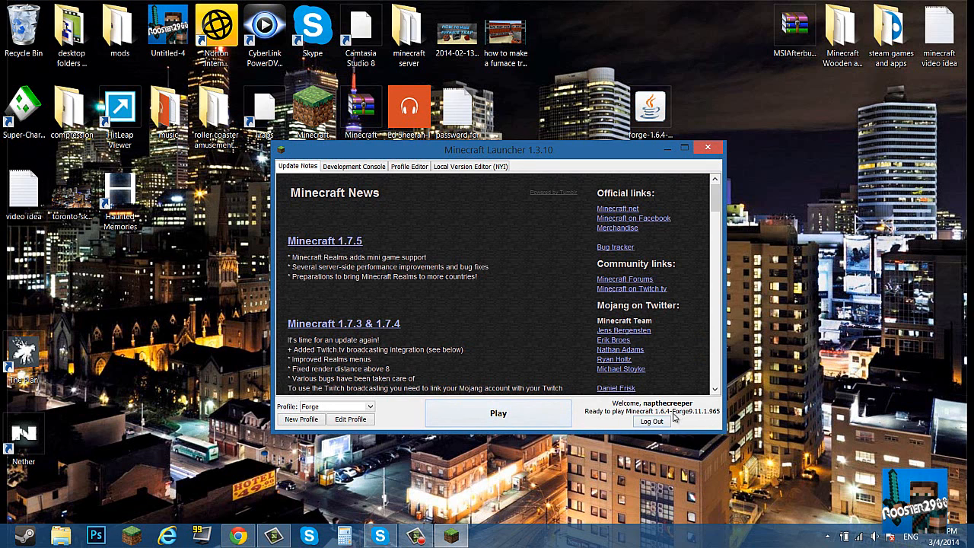
{"action": "mouse_move", "coordinate": [453, 416]}
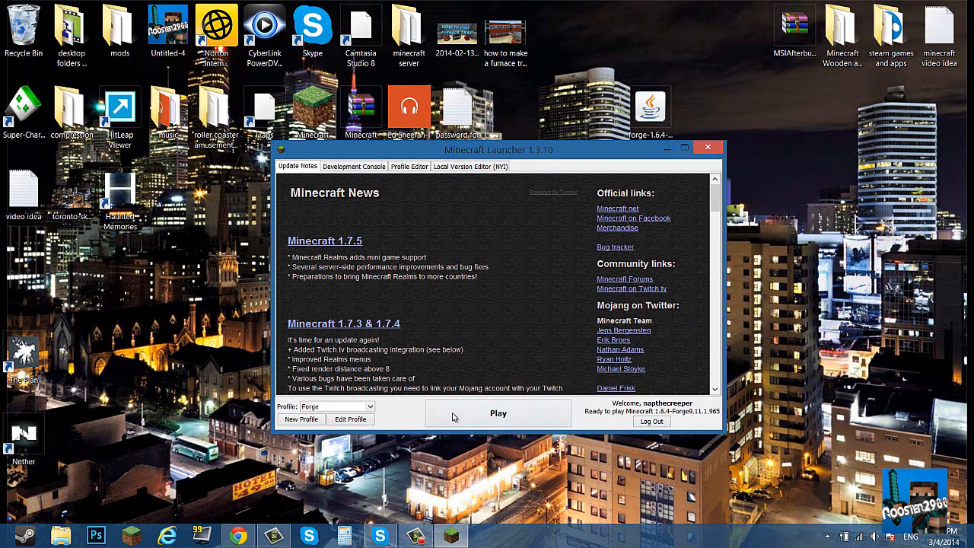
{"action": "left_click", "coordinate": [707, 147]}
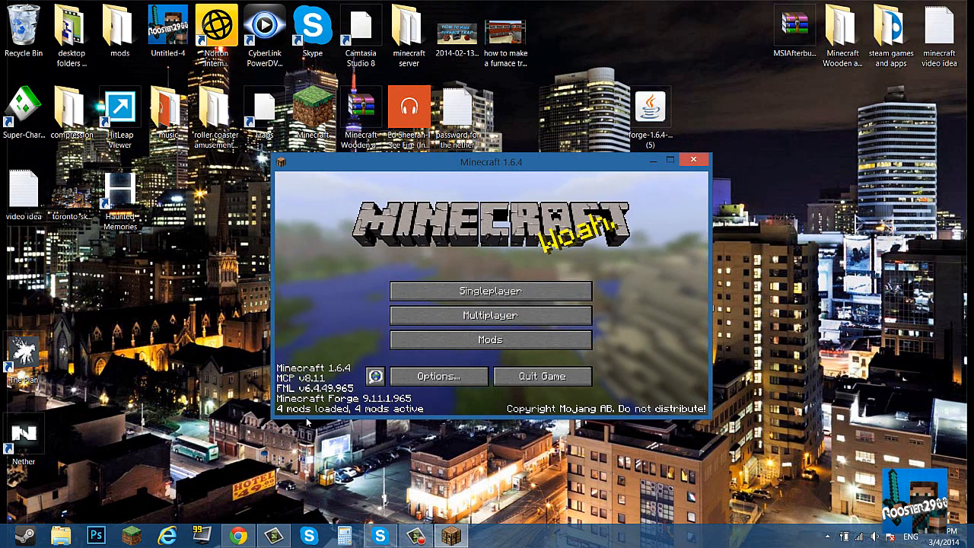
{"action": "mouse_move", "coordinate": [426, 348]}
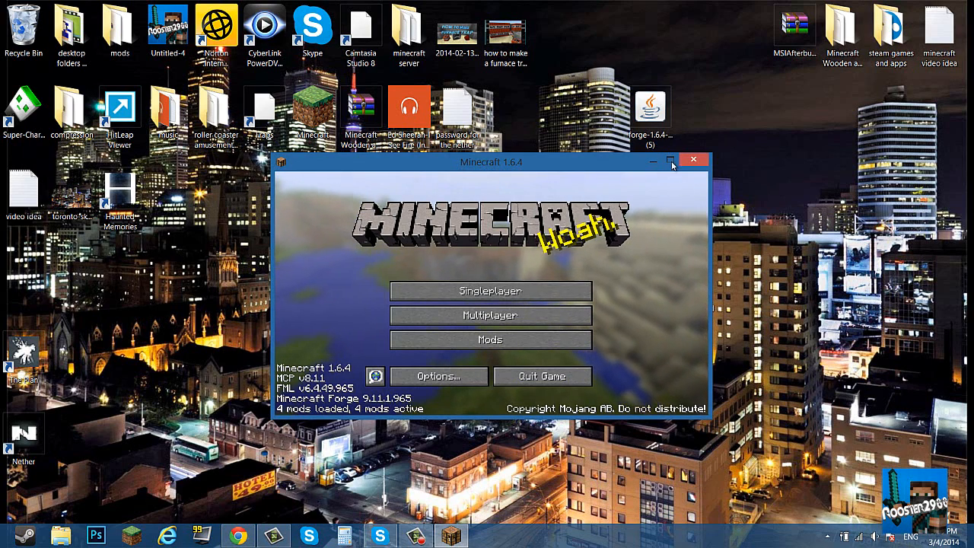
- Maximize the Minecraft 1.6.4 Forge title screen window
{"action": "left_click", "coordinate": [670, 160]}
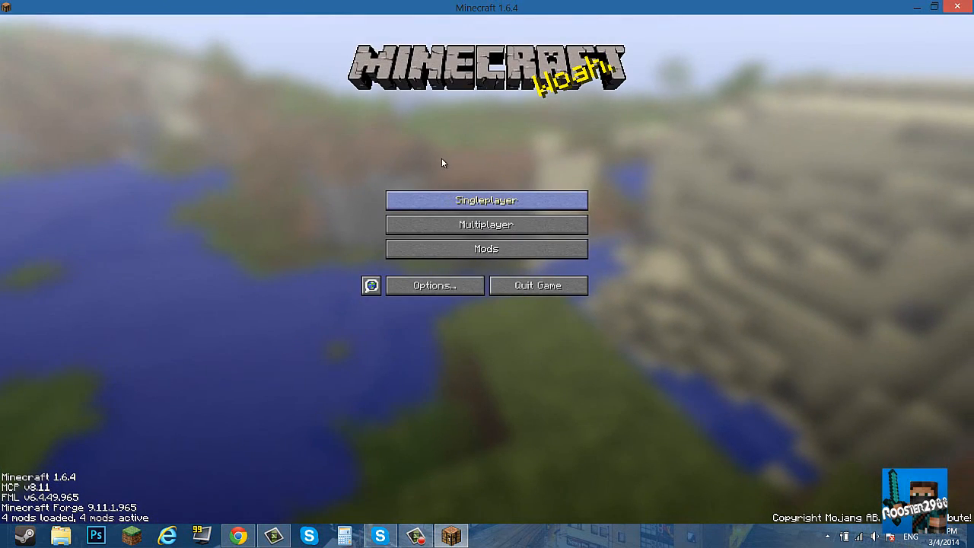
- Open the roller coaster amusement park singleplayer world, accepting the missing FlansMod IDs warning
{"action": "left_click", "coordinate": [486, 200]}
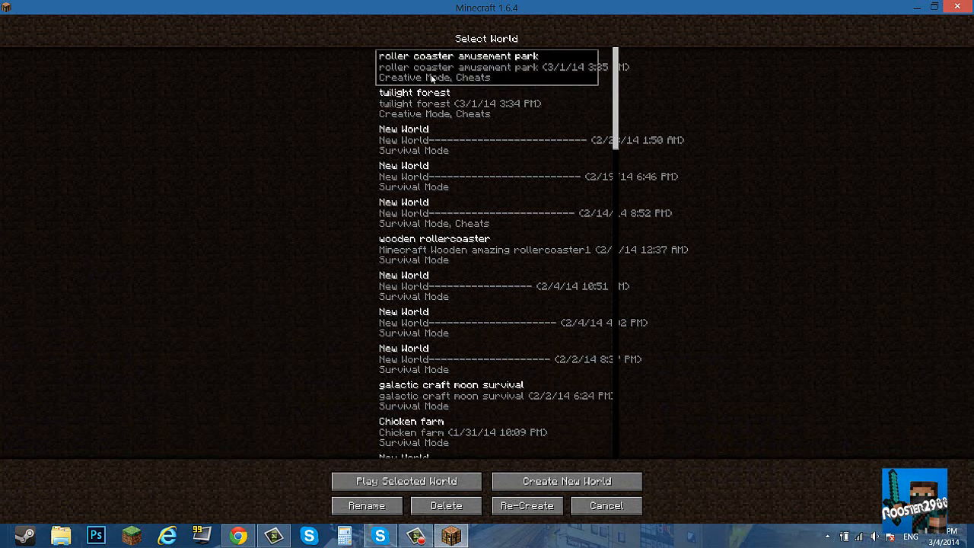
{"action": "left_click", "coordinate": [405, 481]}
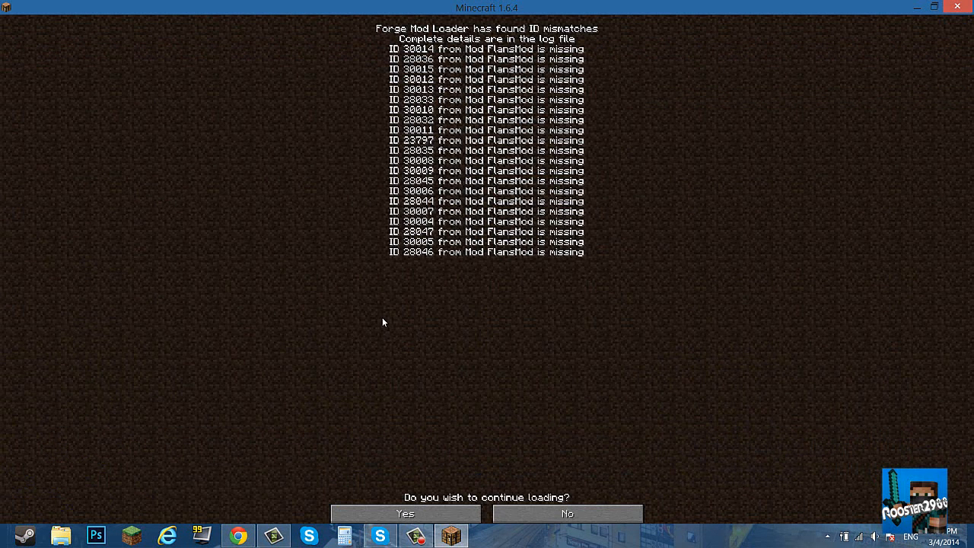
{"action": "mouse_move", "coordinate": [465, 47]}
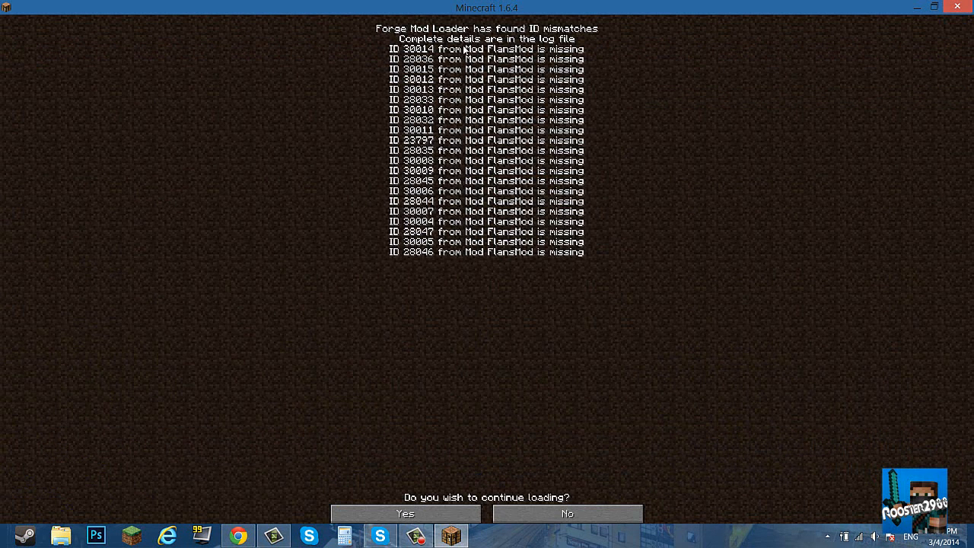
{"action": "mouse_move", "coordinate": [406, 513]}
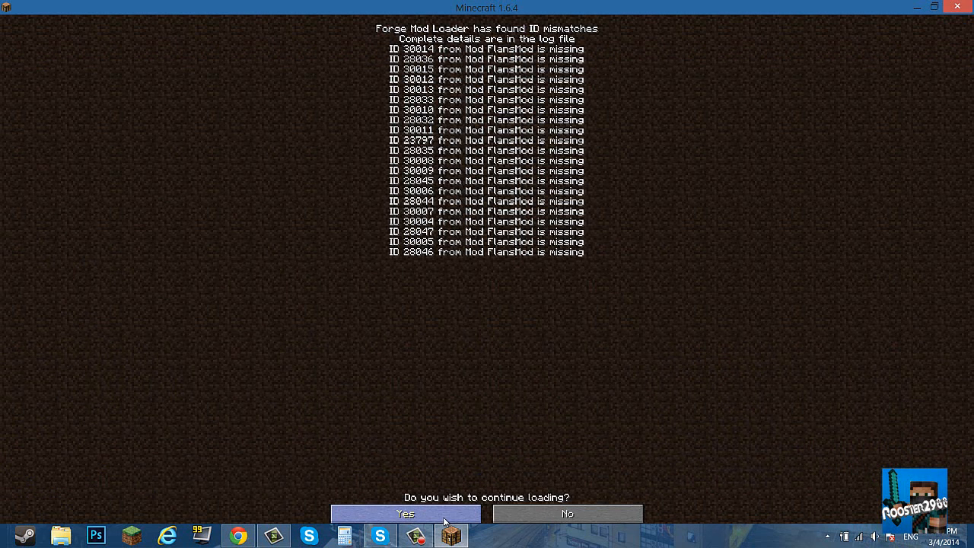
{"action": "left_click", "coordinate": [405, 513]}
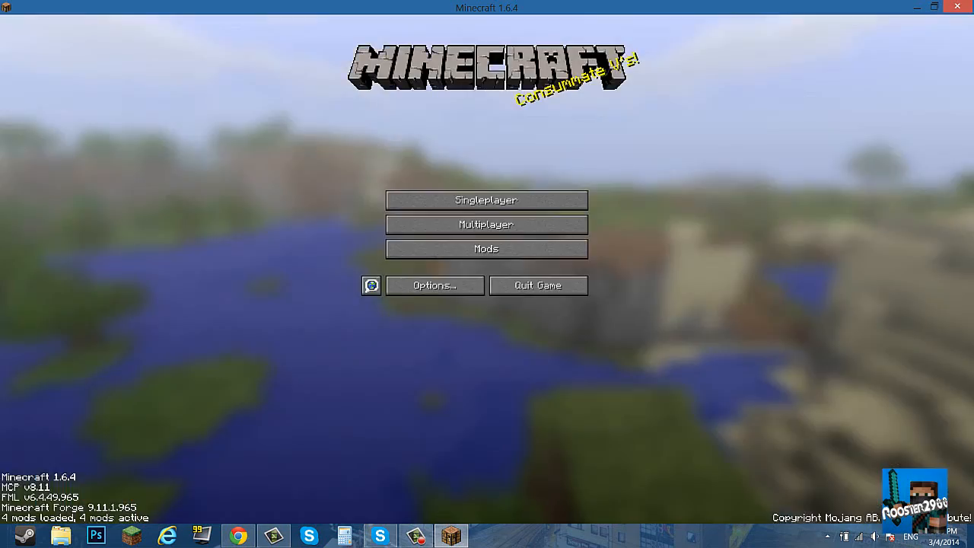
- In the desert world, place the Insta Staff and an Insta House building in the hotbar
{"action": "left_click", "coordinate": [485, 199]}
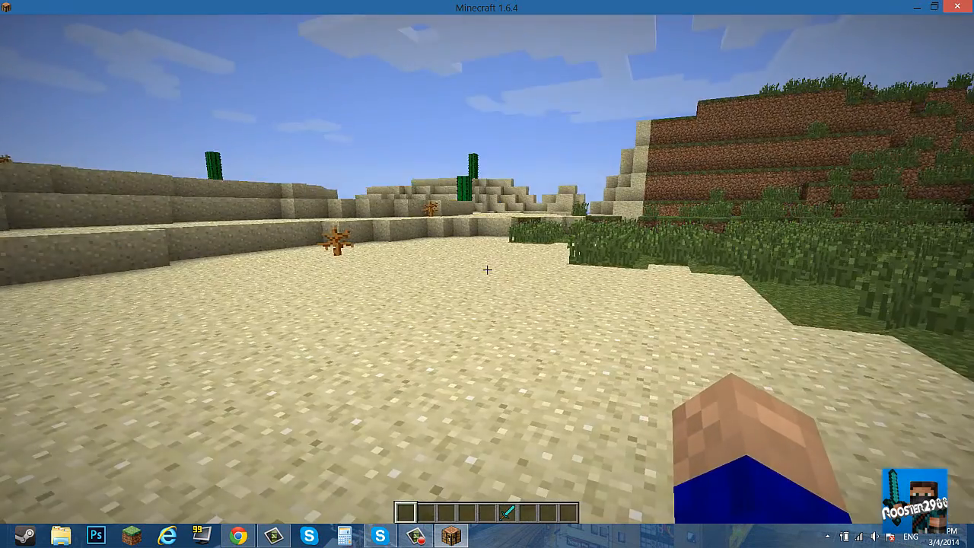
{"action": "key", "text": "e"}
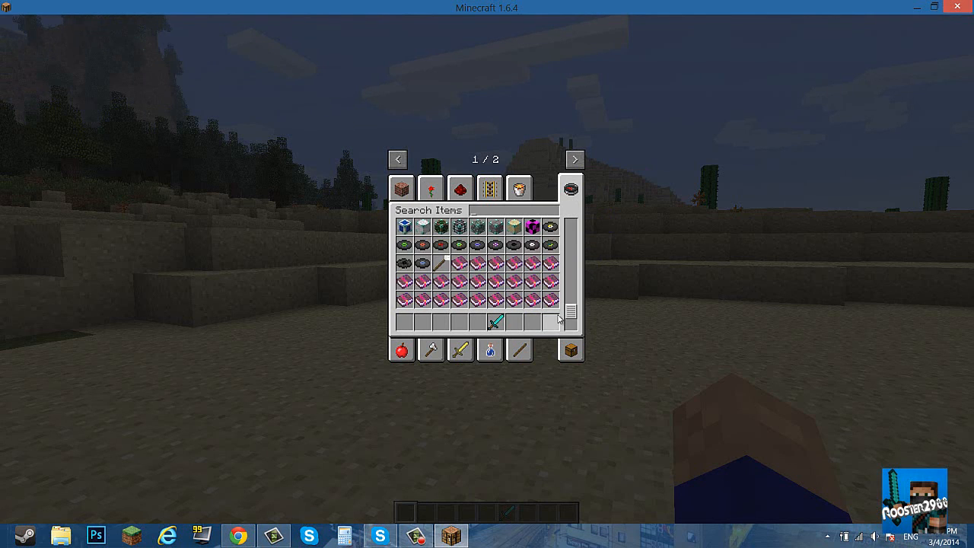
{"action": "scroll", "scroll_direction": "up", "scroll_amount": 3}
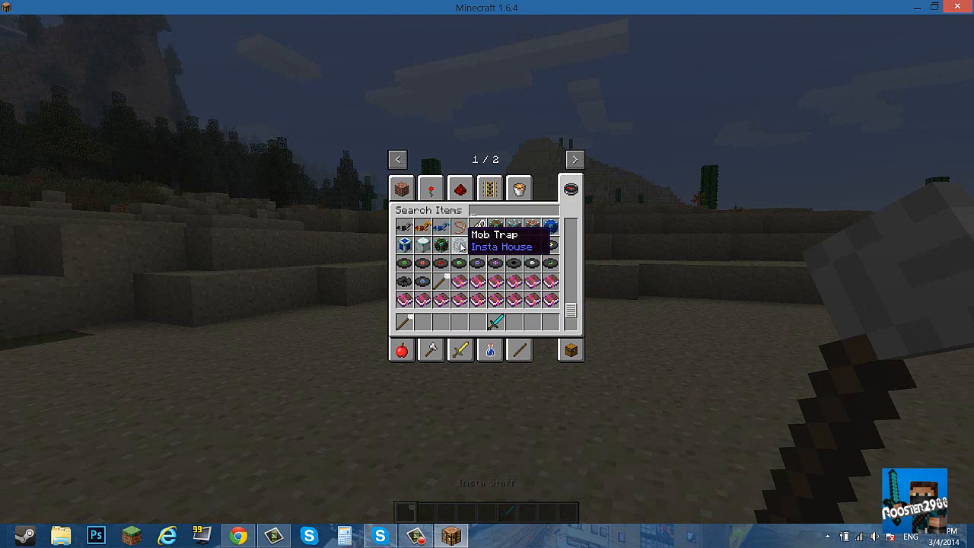
{"action": "mouse_move", "coordinate": [513, 227]}
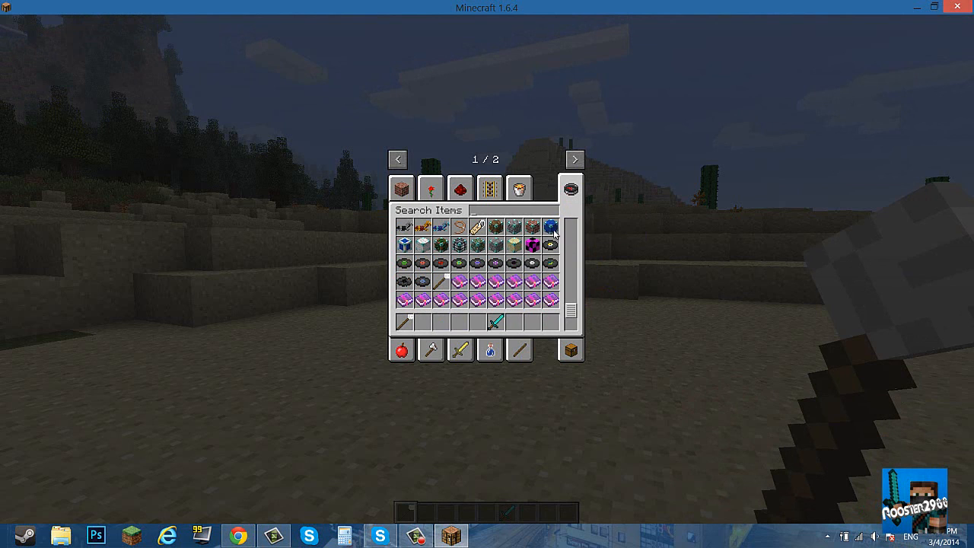
{"action": "mouse_move", "coordinate": [531, 243]}
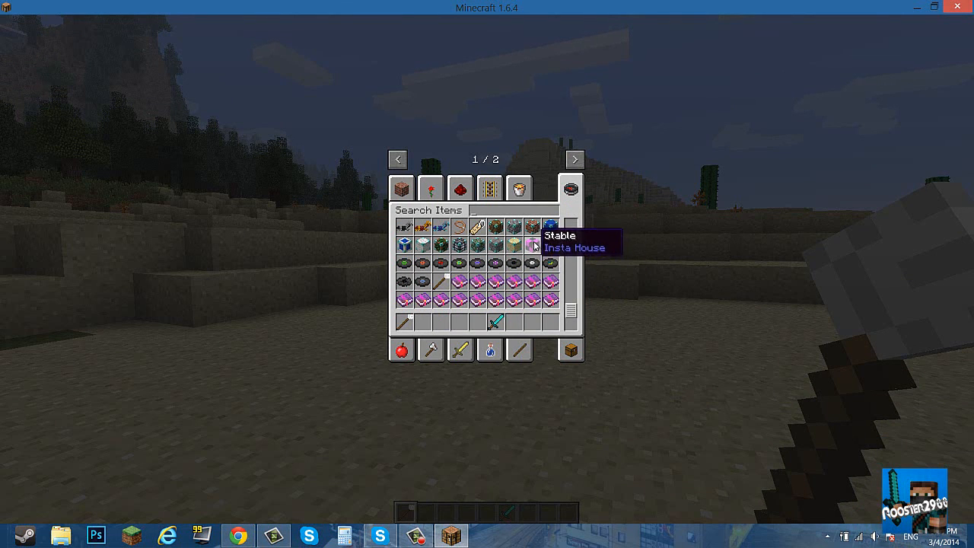
{"action": "mouse_move", "coordinate": [495, 245]}
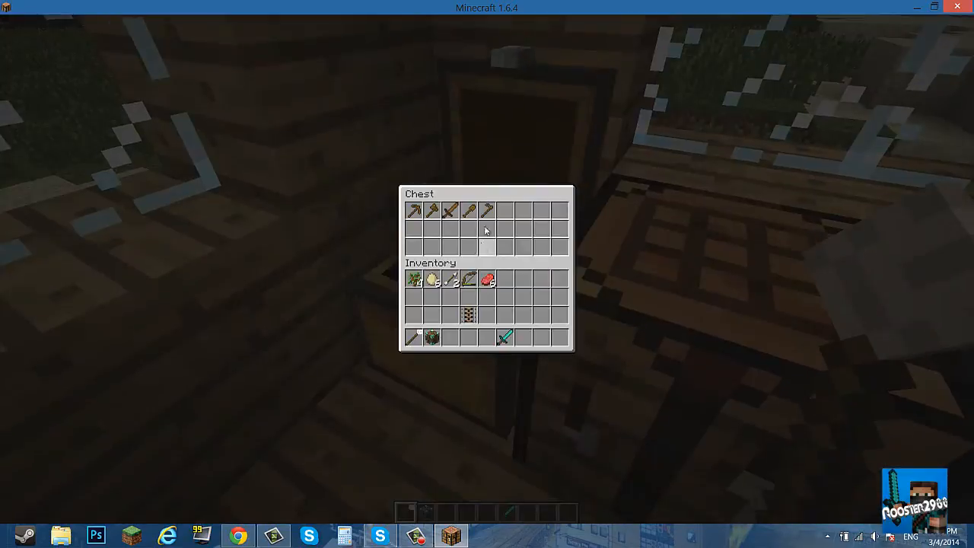
{"action": "key", "text": "Escape"}
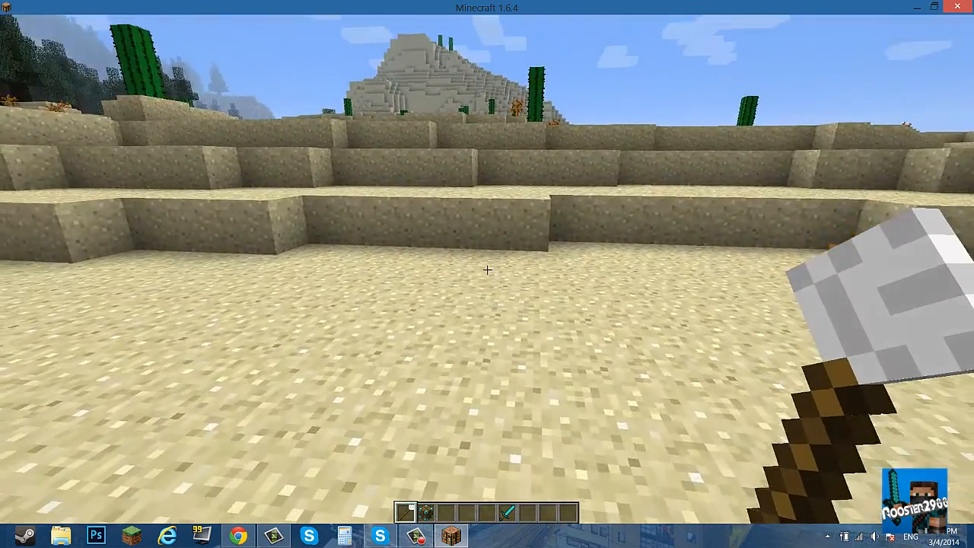
- Add another Insta House block to the hotbar and spawn a stone-and-timber house on the sand
{"action": "key", "text": "e"}
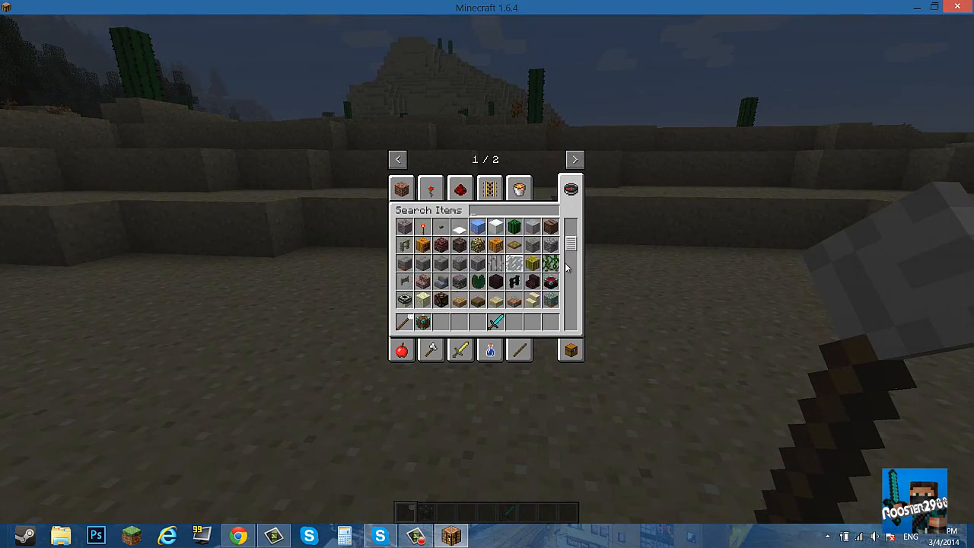
{"action": "scroll", "scroll_direction": "down", "scroll_amount": 3}
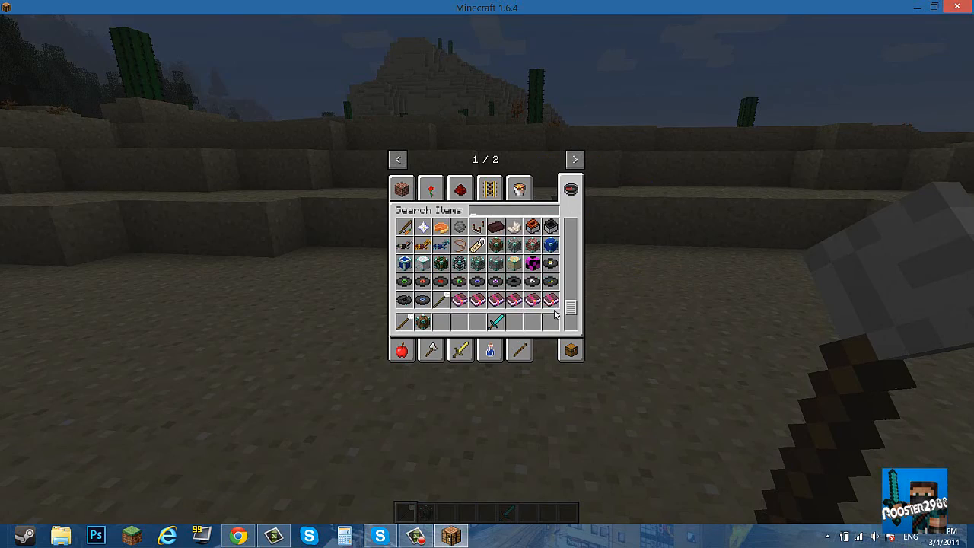
{"action": "mouse_move", "coordinate": [459, 226]}
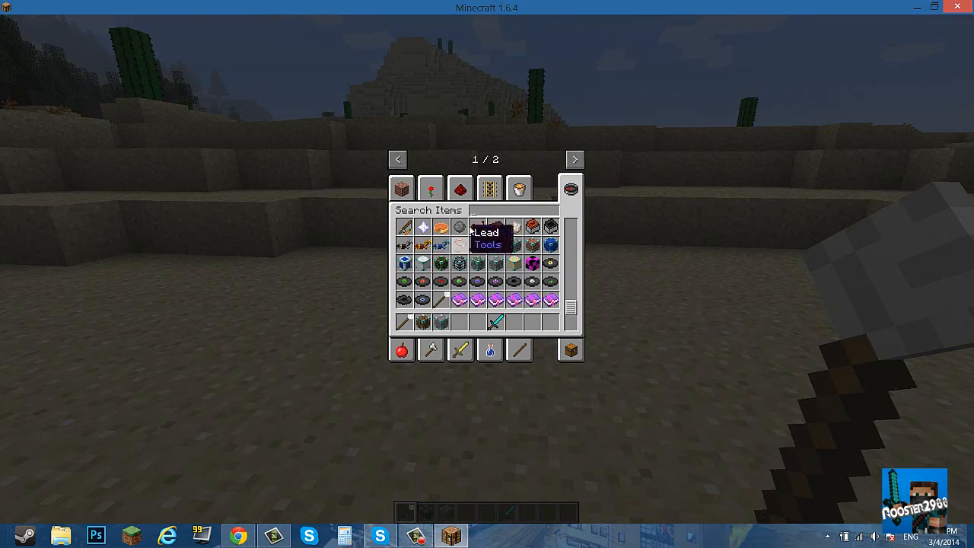
{"action": "key", "text": "Escape"}
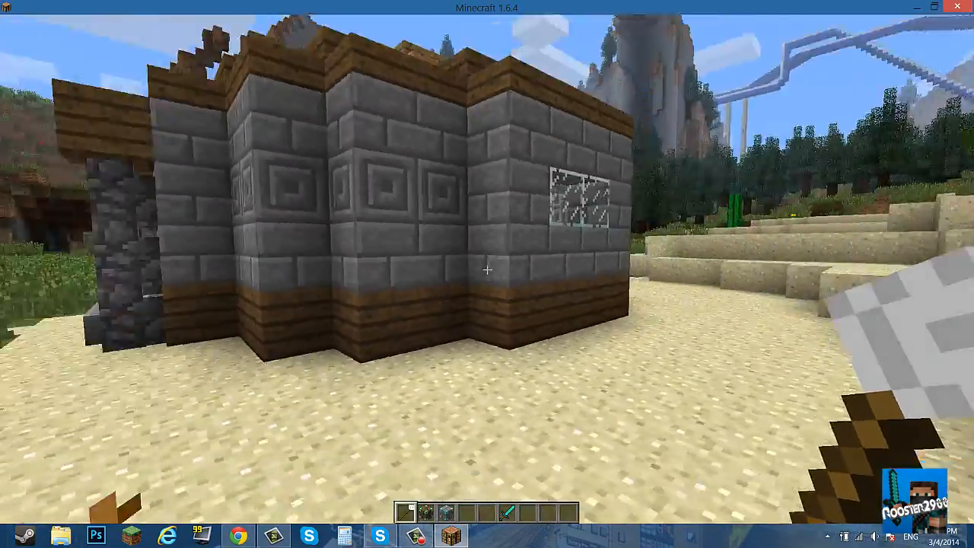
{"action": "mouse_move", "coordinate": [487, 274]}
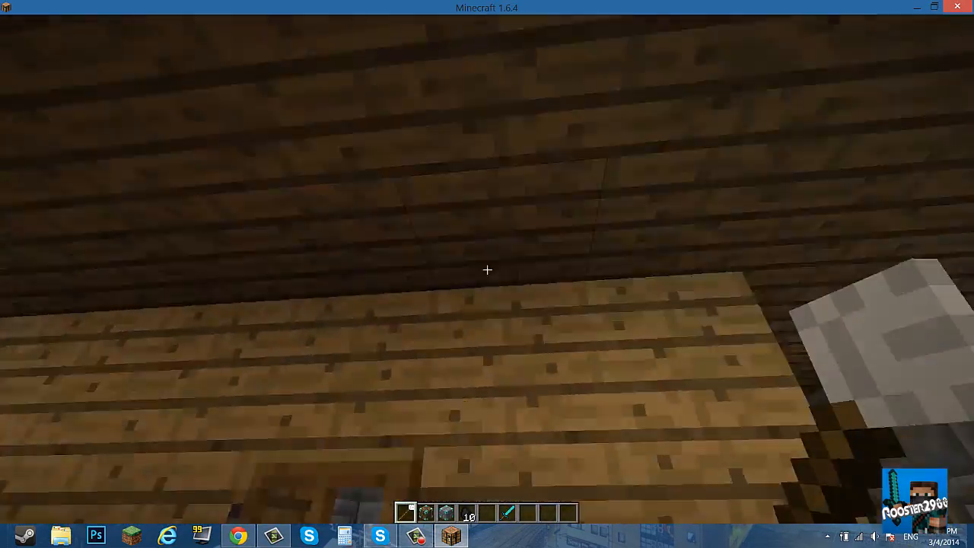
{"action": "mouse_move", "coordinate": [487, 270]}
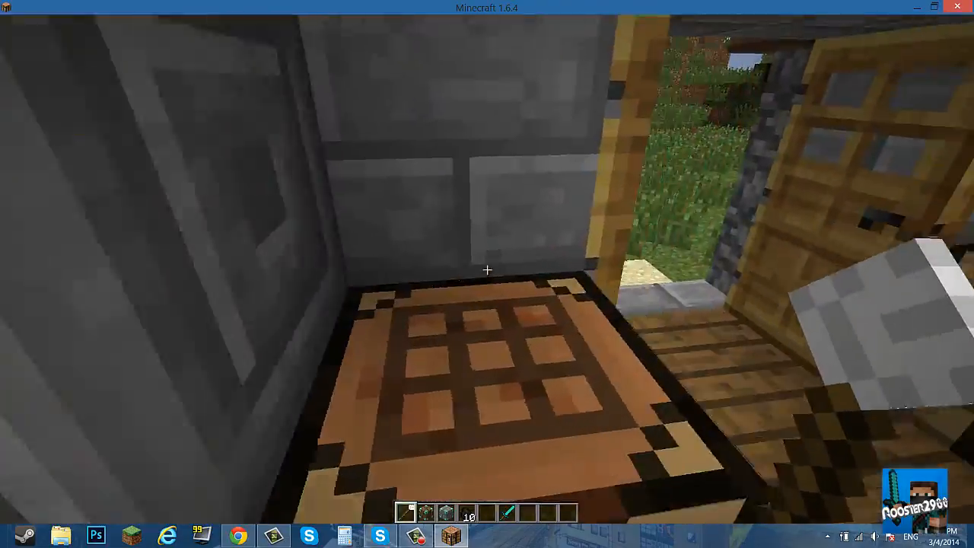
{"action": "mouse_move", "coordinate": [487, 274]}
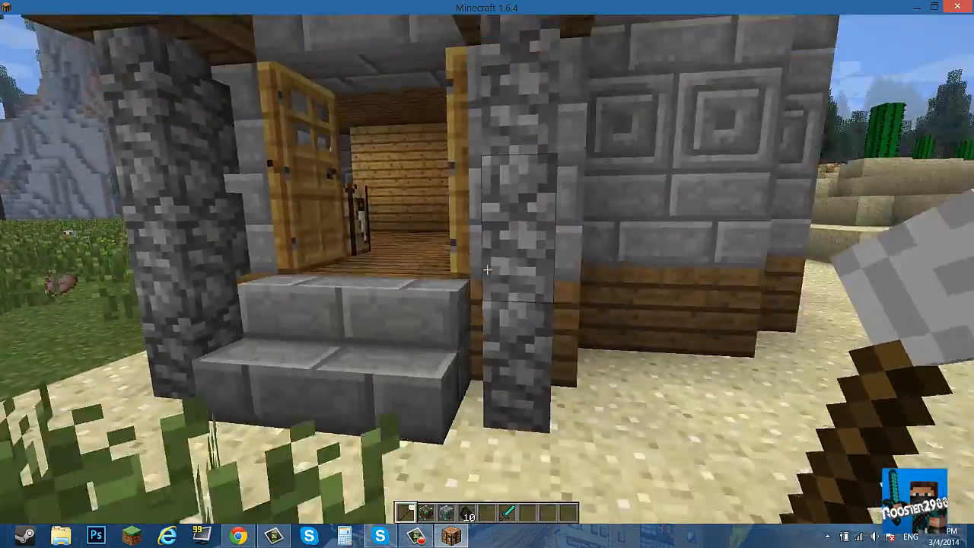
{"action": "mouse_move", "coordinate": [487, 274]}
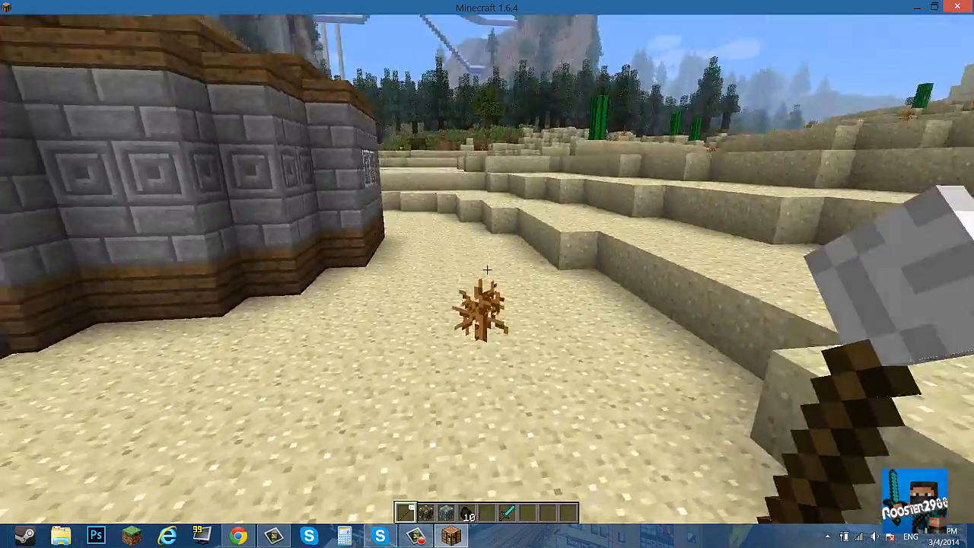
{"action": "mouse_move", "coordinate": [486, 274]}
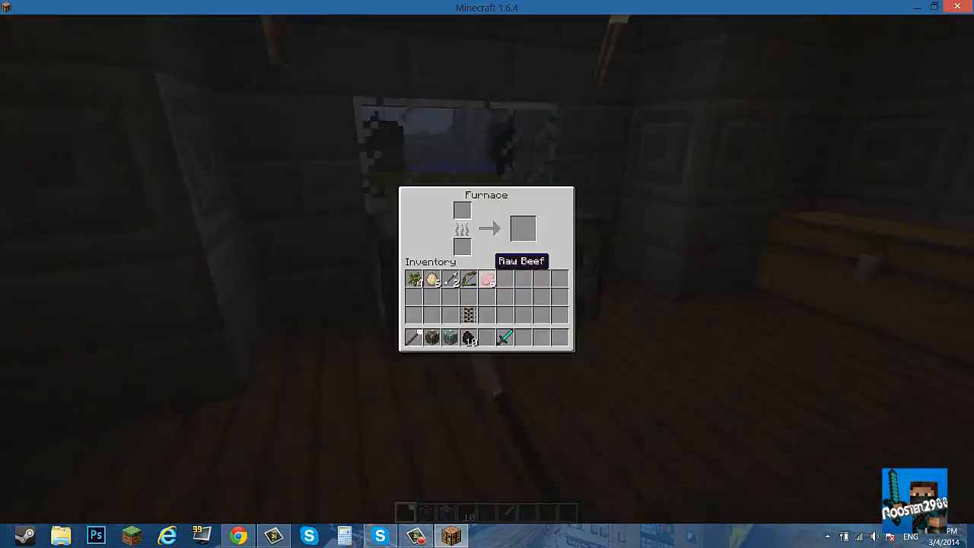
- Inspect the new house's furnace and empty large chest, then return to the sand
{"action": "key", "text": "Escape"}
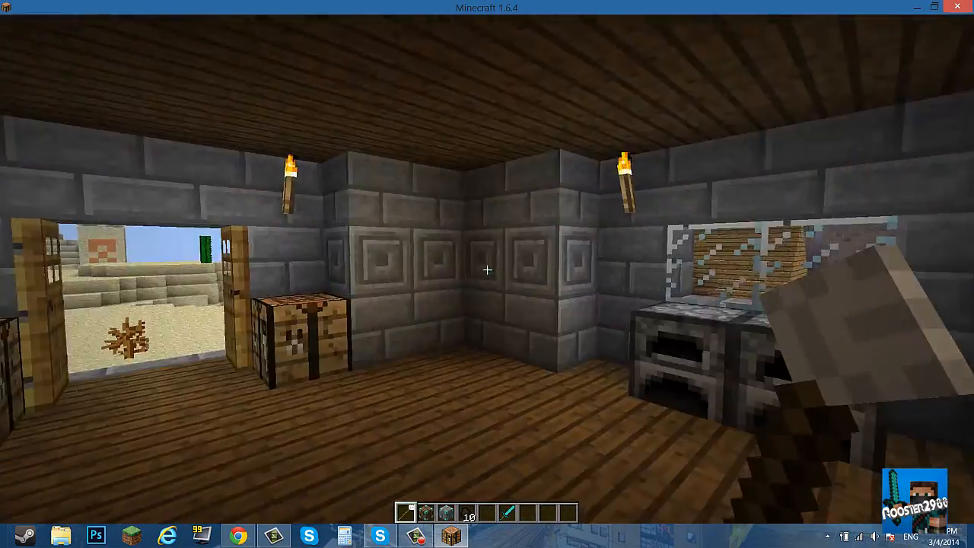
{"action": "mouse_move", "coordinate": [487, 274]}
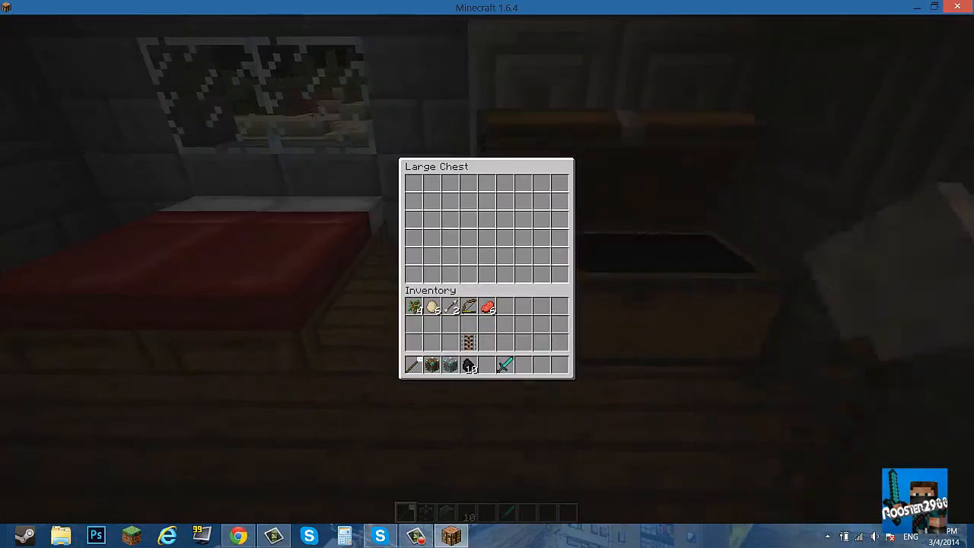
{"action": "key", "text": "Escape"}
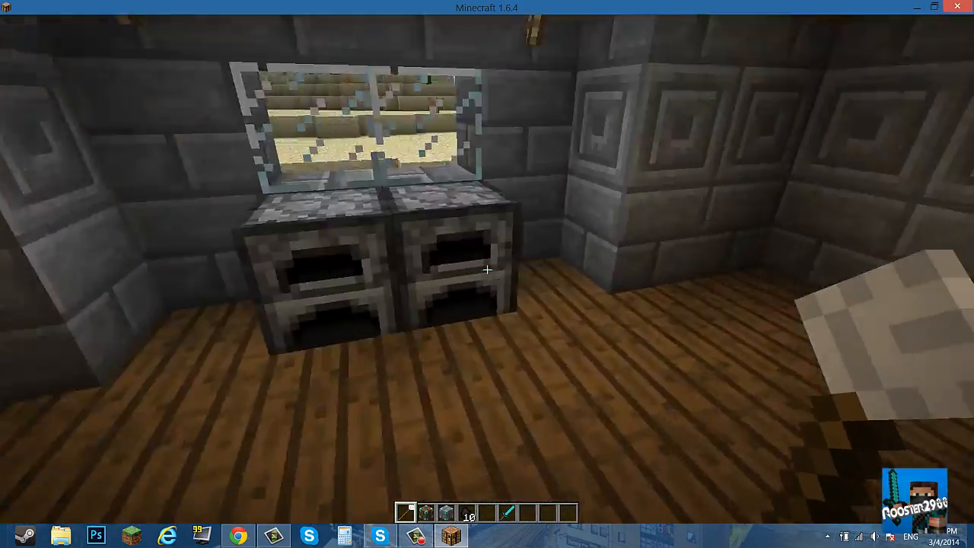
{"action": "mouse_move", "coordinate": [486, 274]}
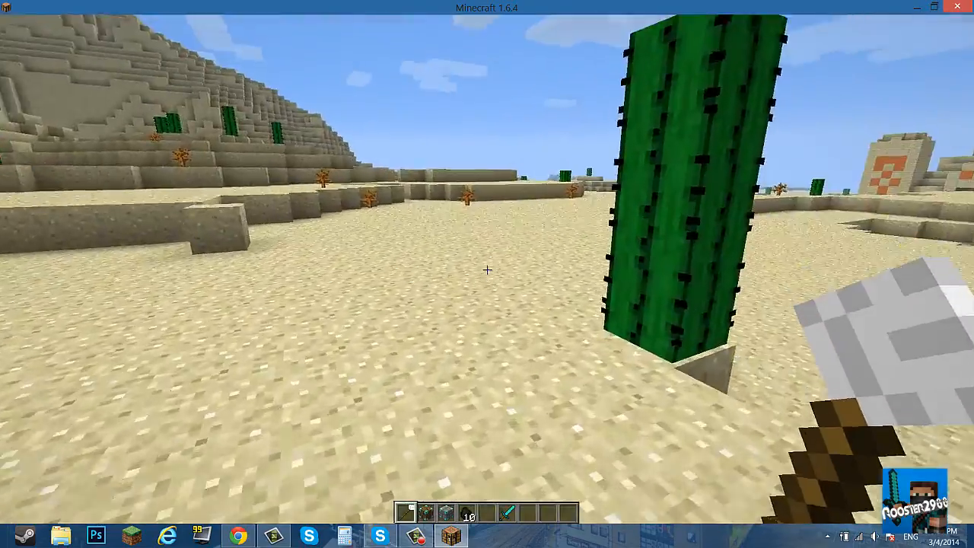
- Drag the blue orb from the creative Search Items list into the hotbar
{"action": "key", "text": "e"}
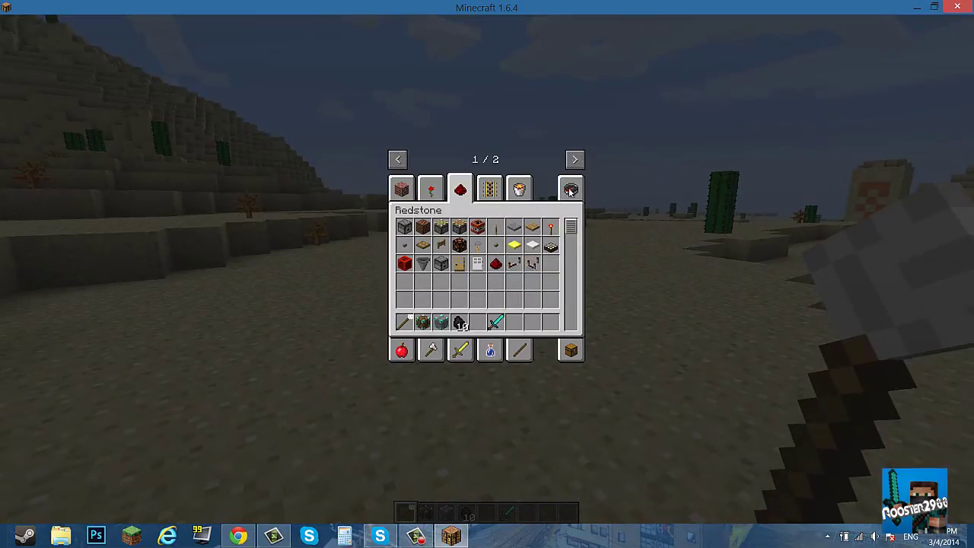
{"action": "left_click", "coordinate": [569, 188]}
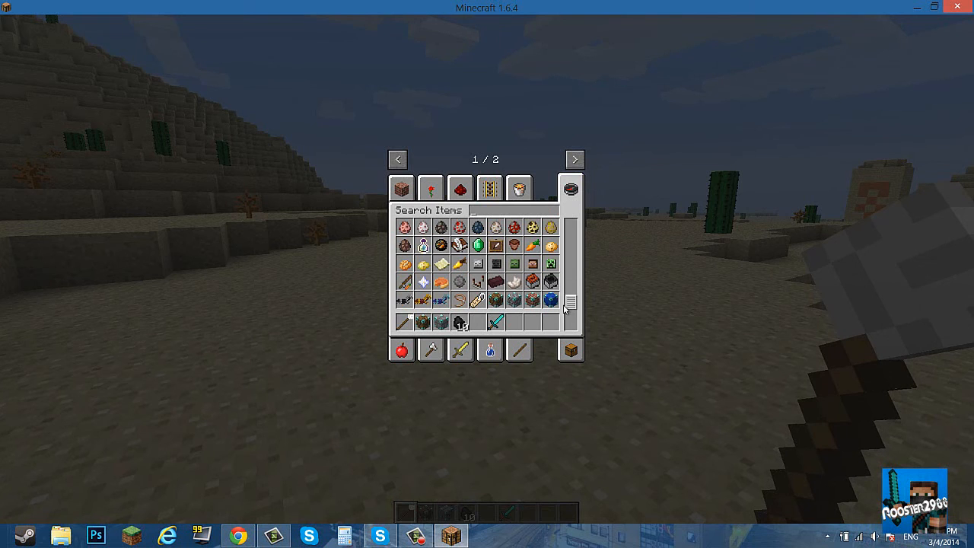
{"action": "scroll", "scroll_direction": "down", "scroll_amount": 3}
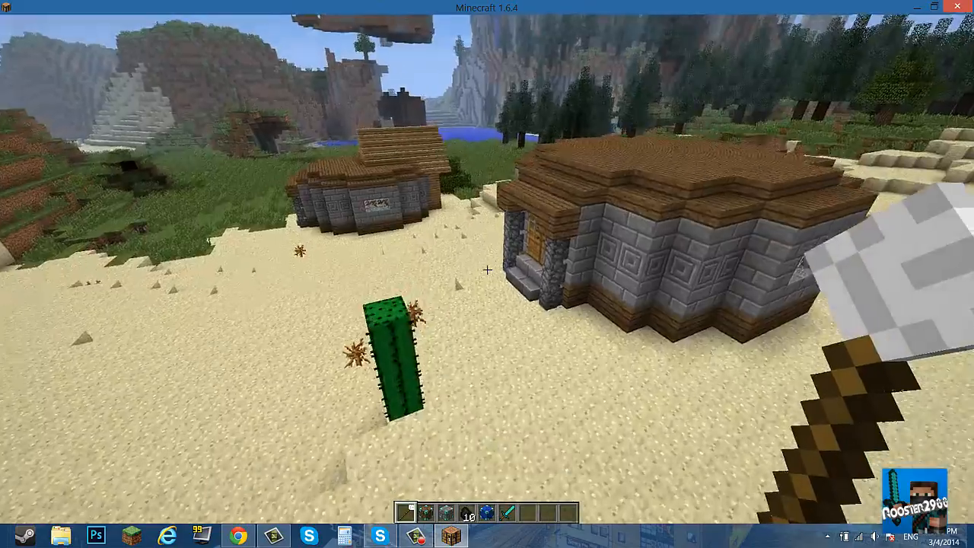
{"action": "mouse_move", "coordinate": [487, 269]}
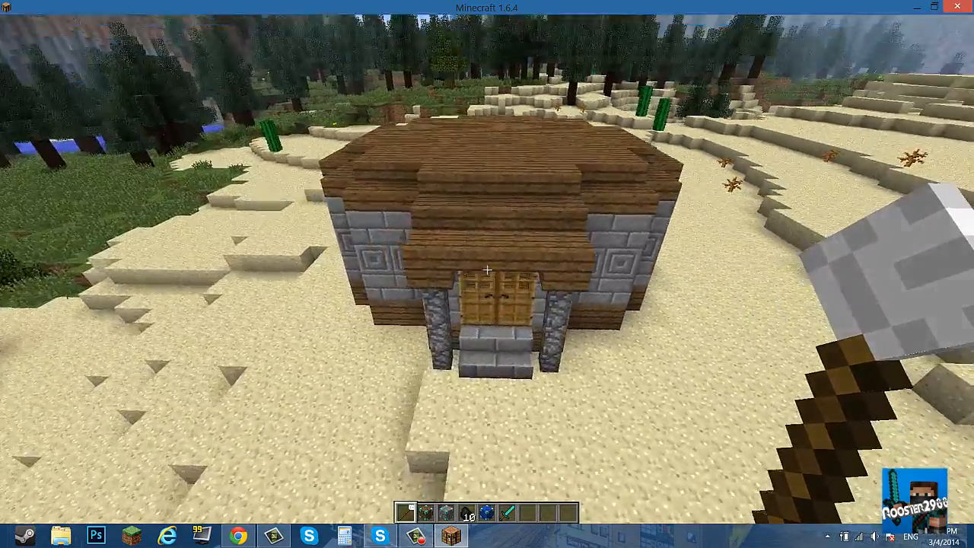
{"action": "mouse_move", "coordinate": [487, 269]}
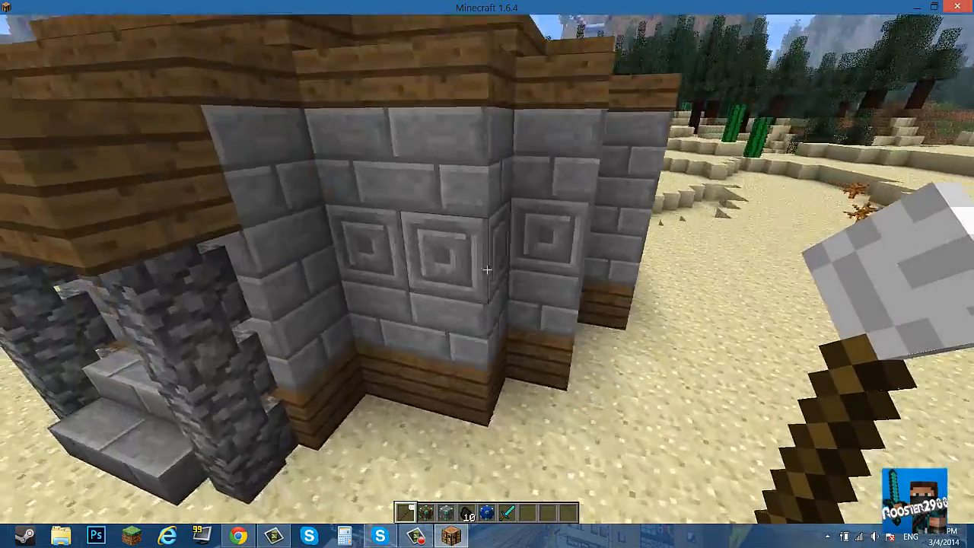
{"action": "mouse_move", "coordinate": [486, 269]}
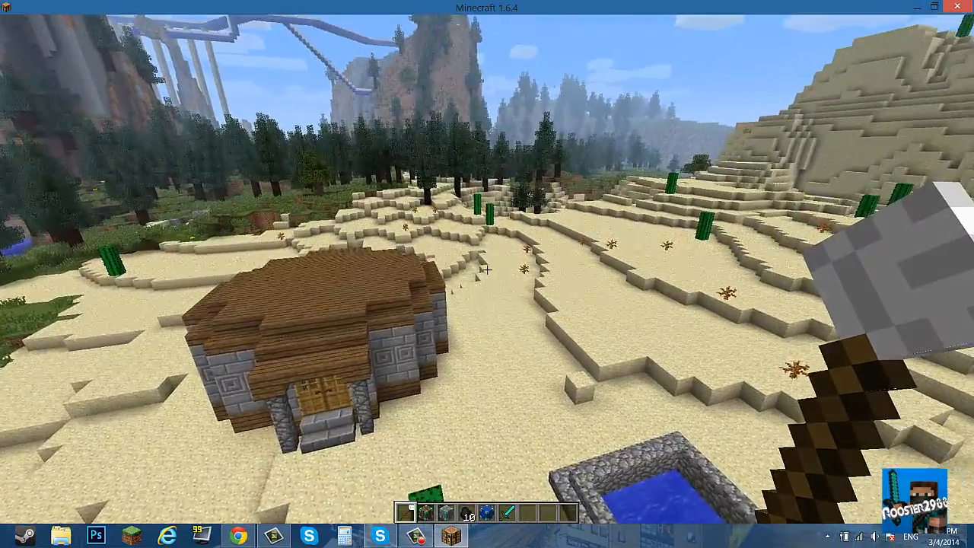
{"action": "mouse_move", "coordinate": [487, 274]}
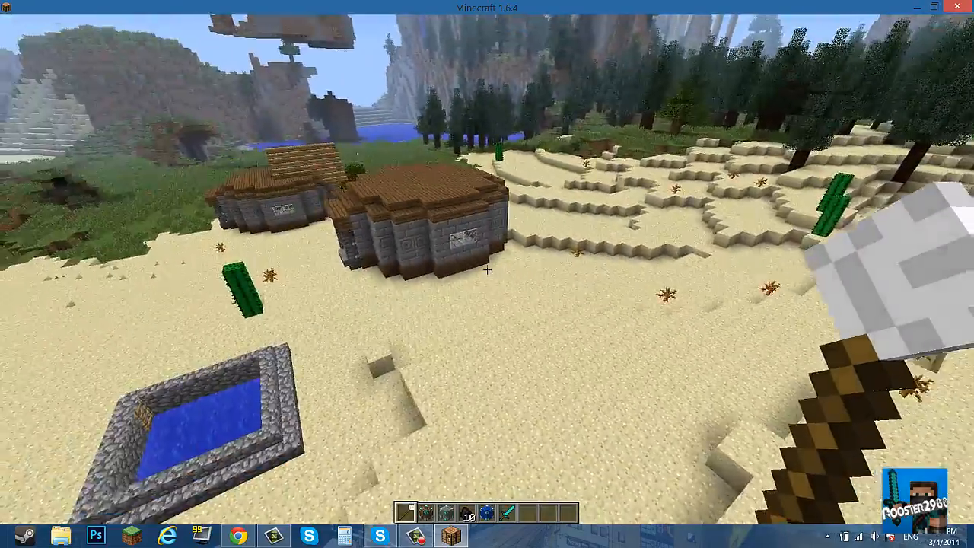
{"action": "mouse_move", "coordinate": [487, 274]}
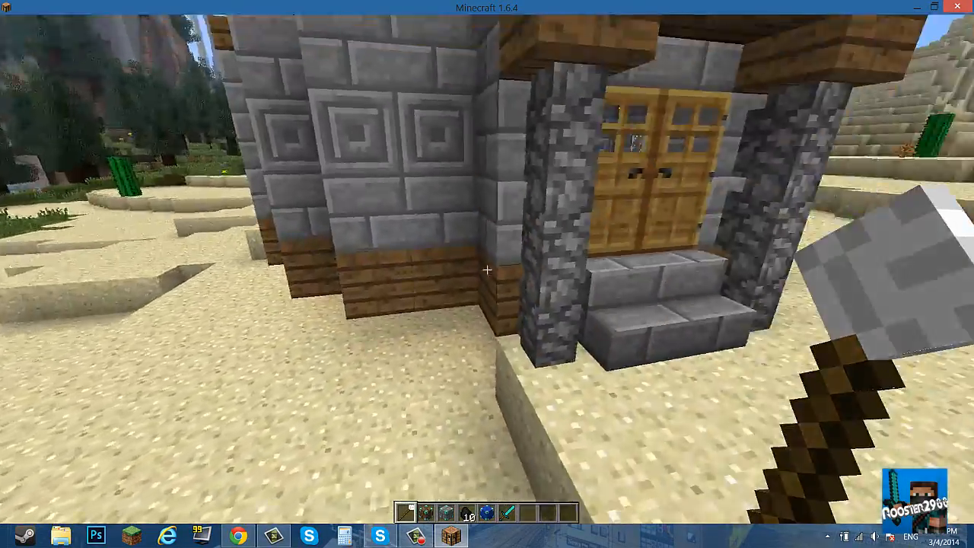
{"action": "mouse_move", "coordinate": [487, 274]}
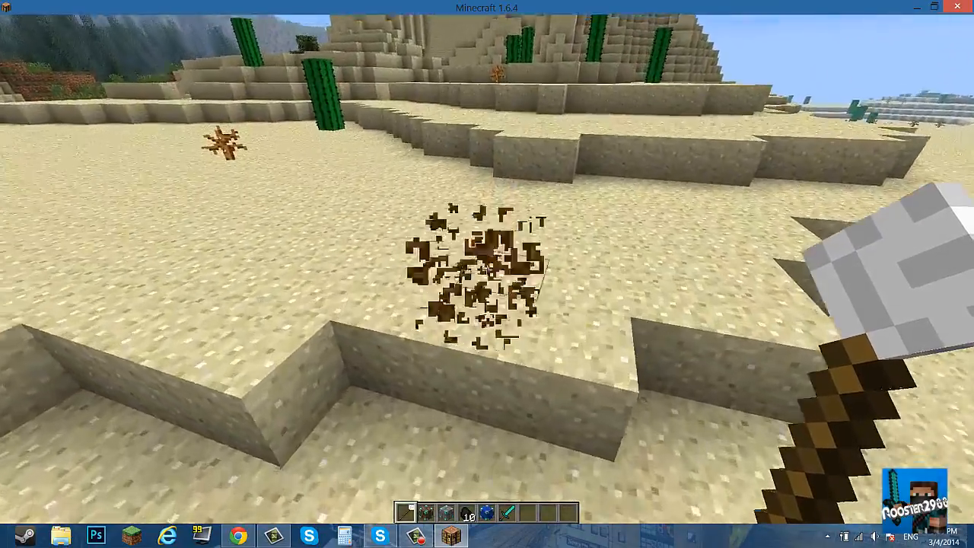
{"action": "mouse_move", "coordinate": [487, 274]}
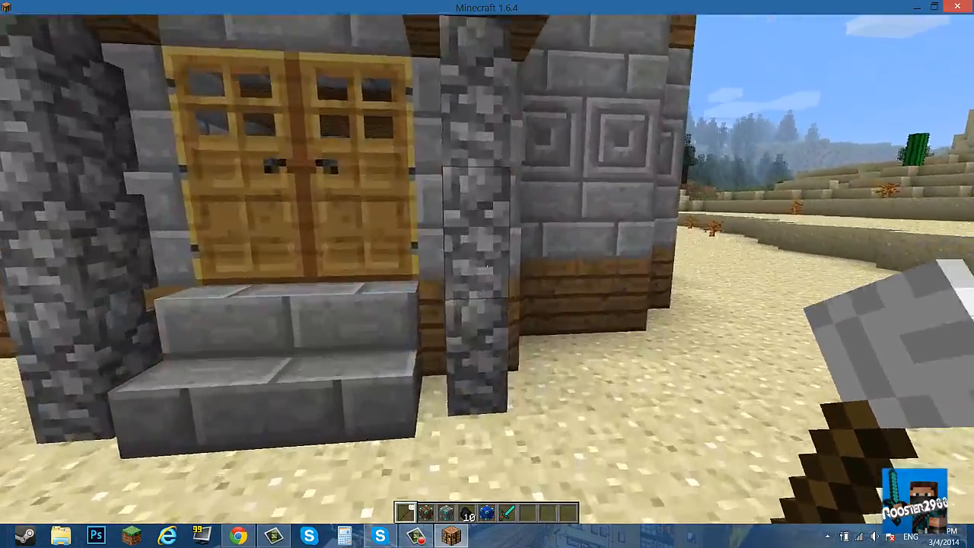
{"action": "mouse_move", "coordinate": [487, 274]}
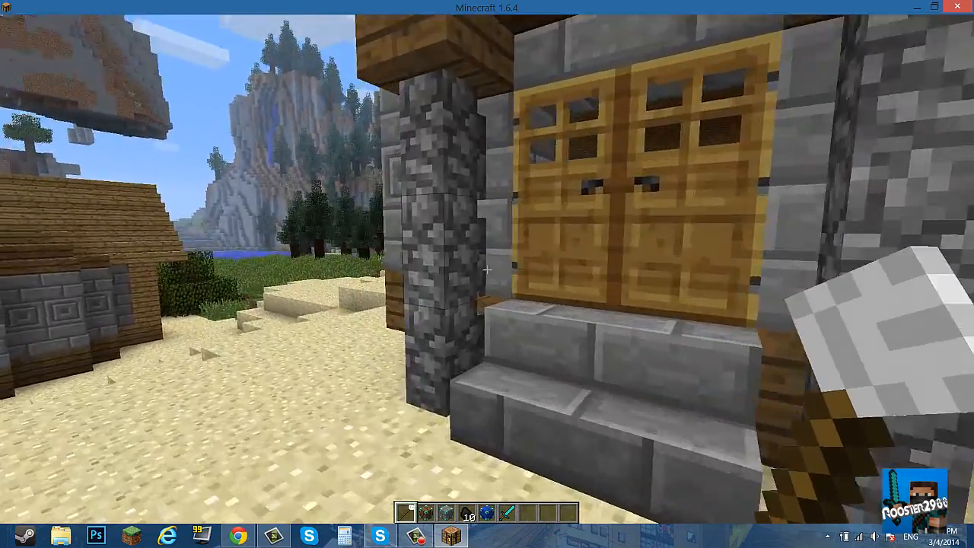
{"action": "mouse_move", "coordinate": [487, 270]}
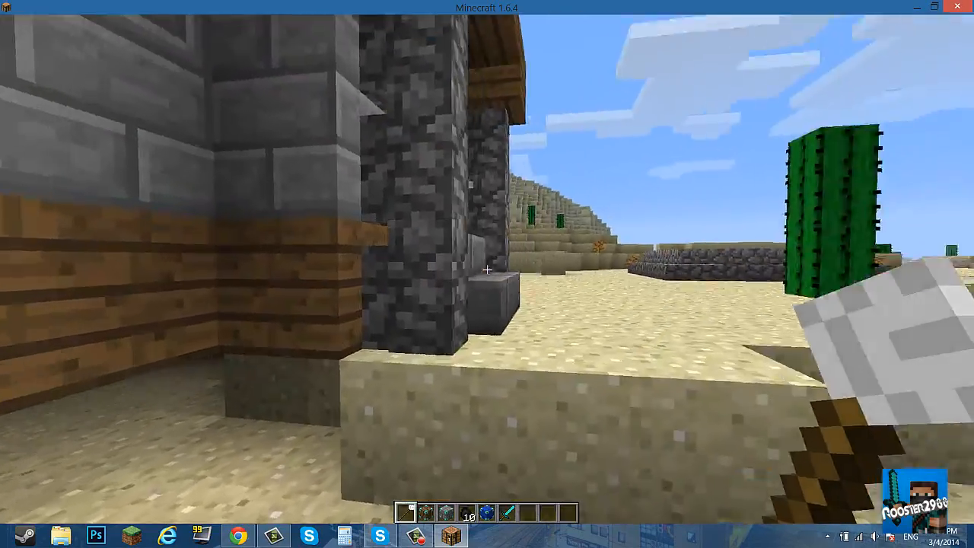
{"action": "mouse_move", "coordinate": [487, 274]}
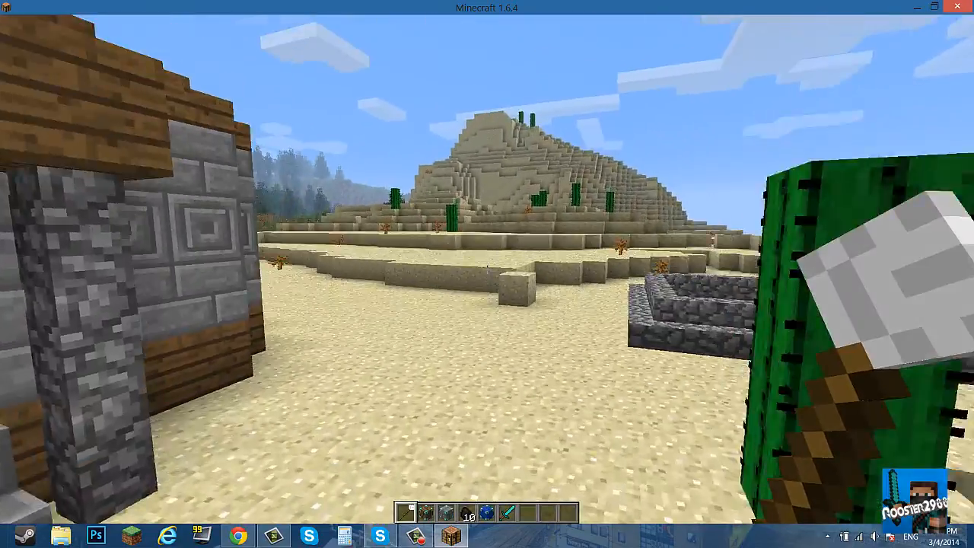
{"action": "mouse_move", "coordinate": [487, 274]}
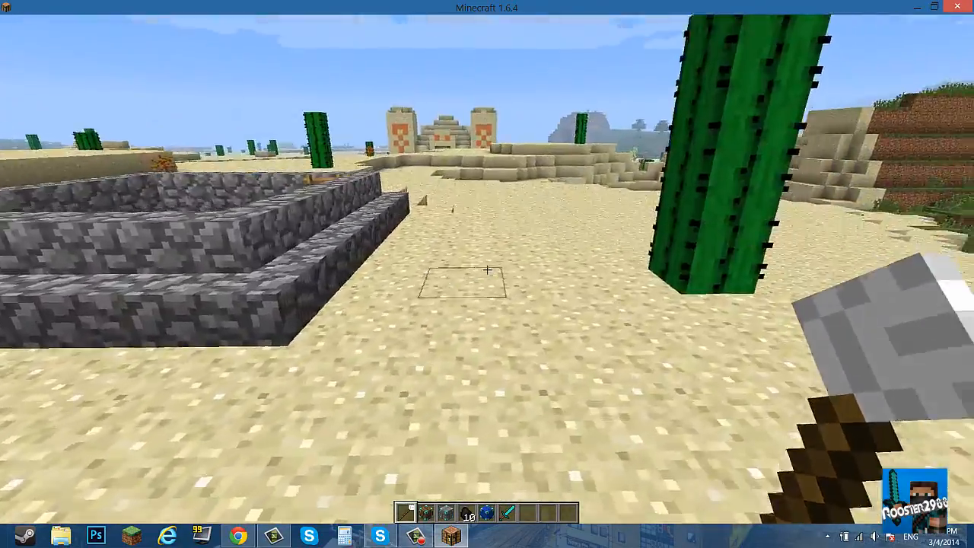
{"action": "mouse_move", "coordinate": [487, 274]}
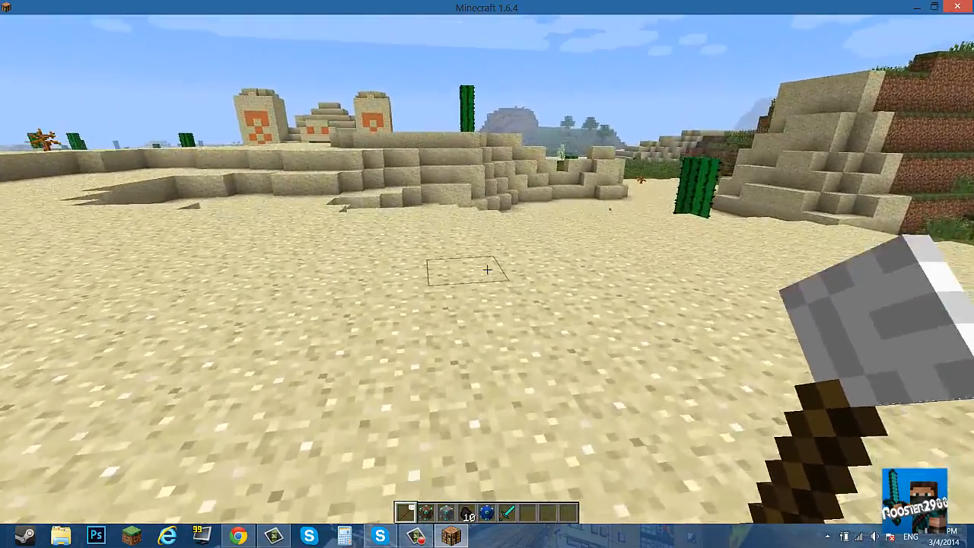
{"action": "mouse_move", "coordinate": [486, 270]}
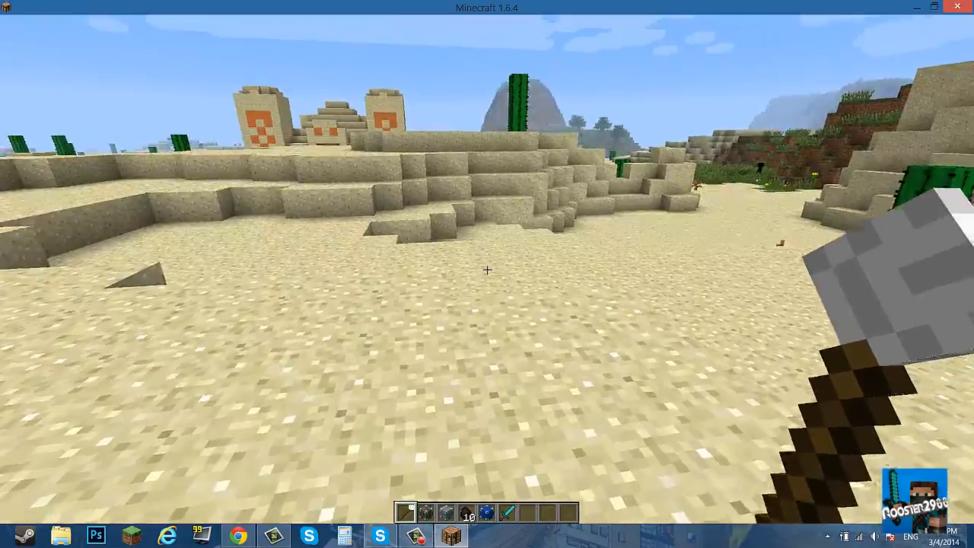
{"action": "mouse_move", "coordinate": [487, 269]}
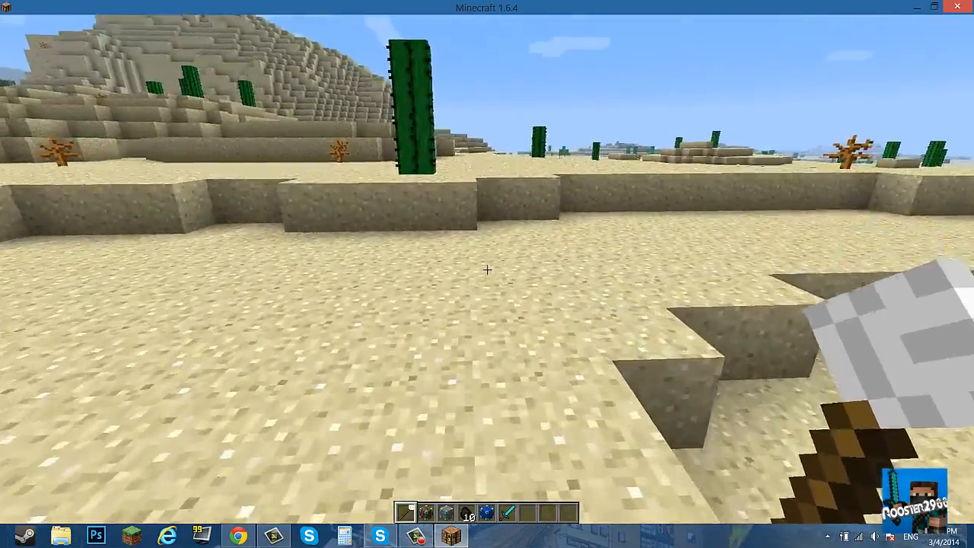
{"action": "mouse_move", "coordinate": [487, 269]}
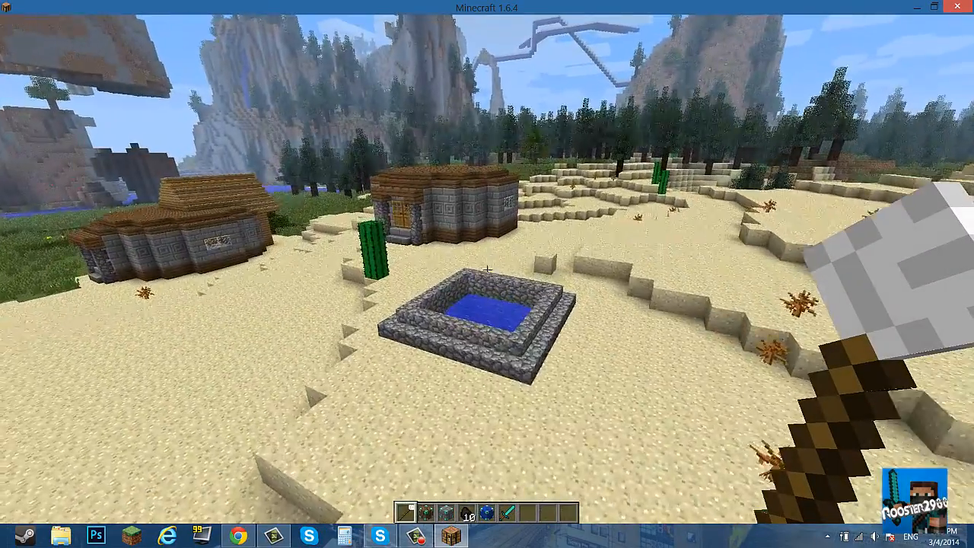
{"action": "mouse_move", "coordinate": [487, 274]}
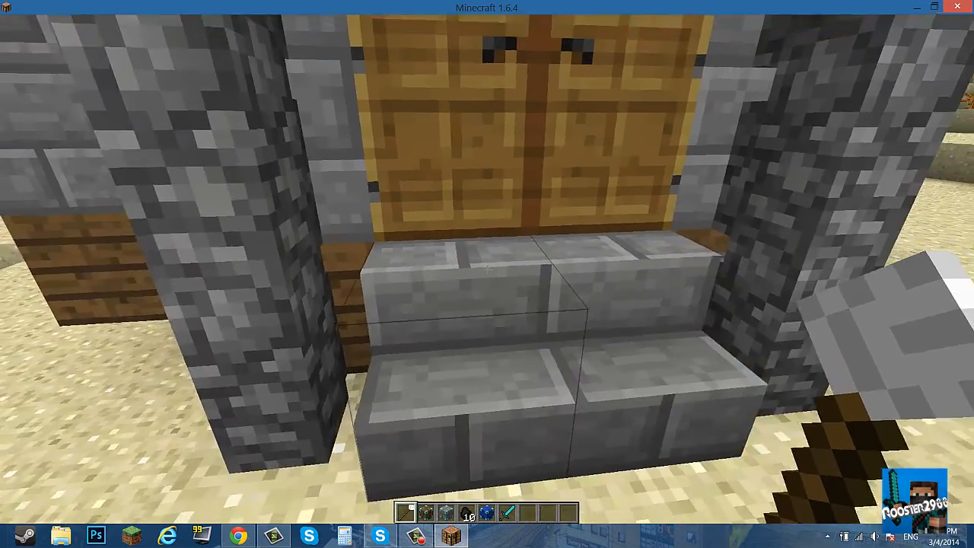
{"action": "mouse_move", "coordinate": [487, 273]}
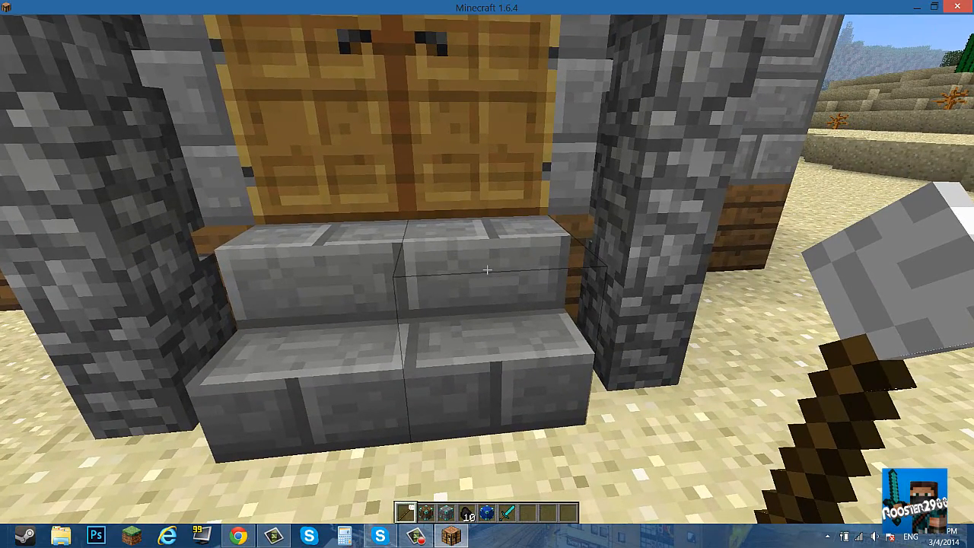
{"action": "mouse_move", "coordinate": [487, 270]}
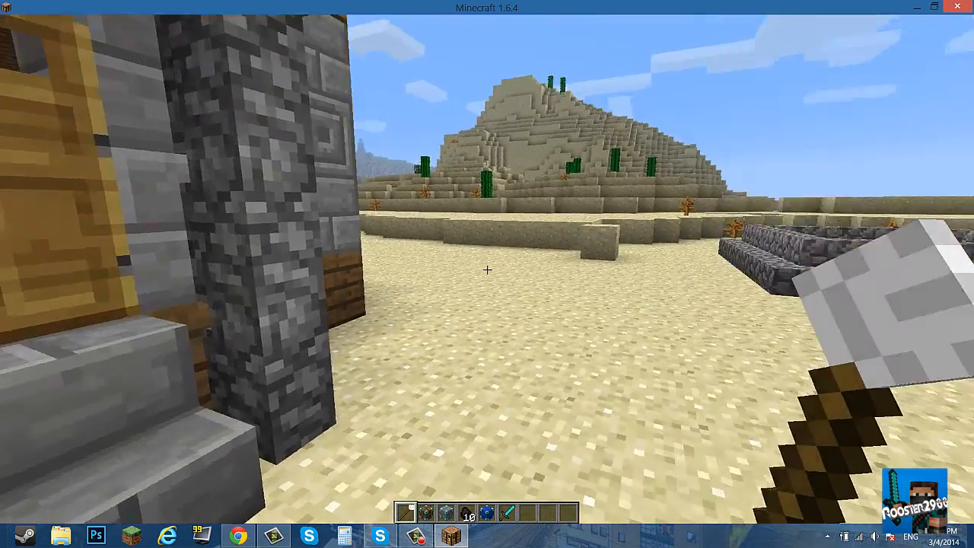
{"action": "mouse_move", "coordinate": [487, 269]}
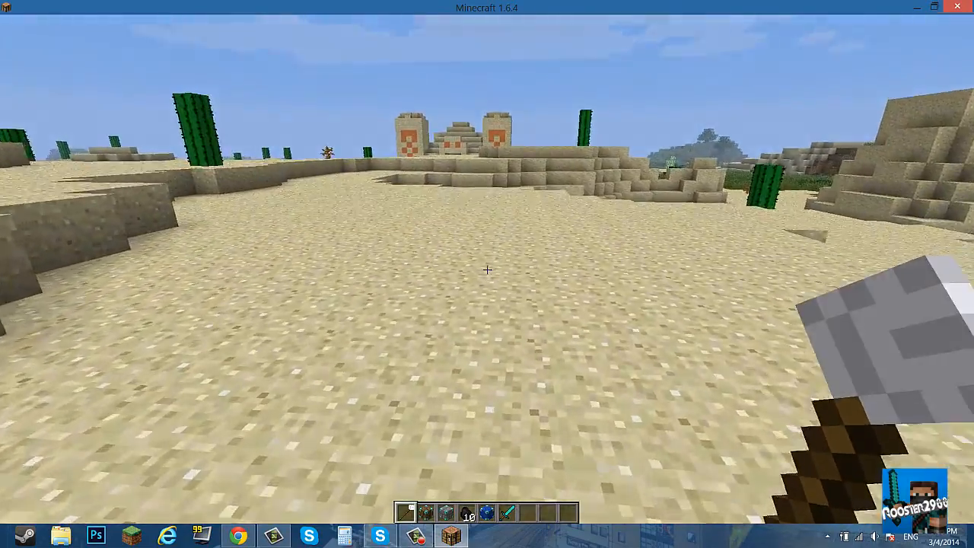